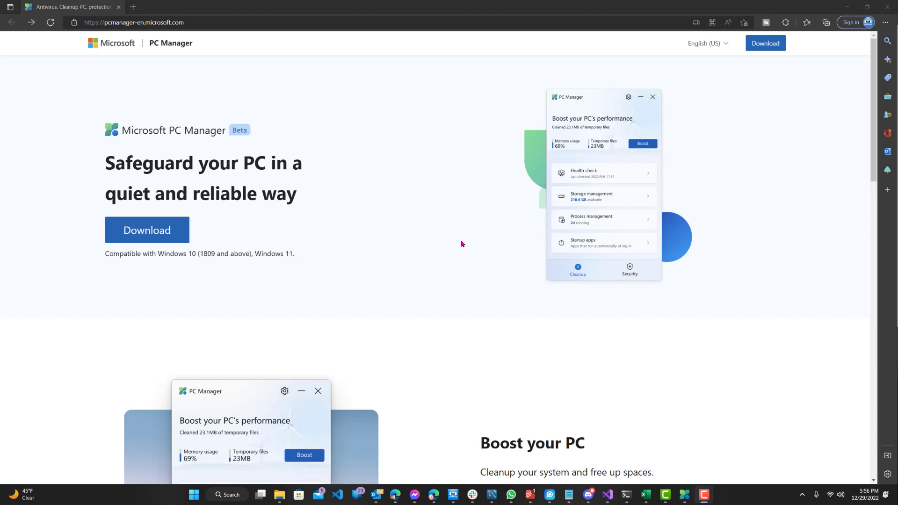
{"action": "mouse_move", "coordinate": [701, 241]}
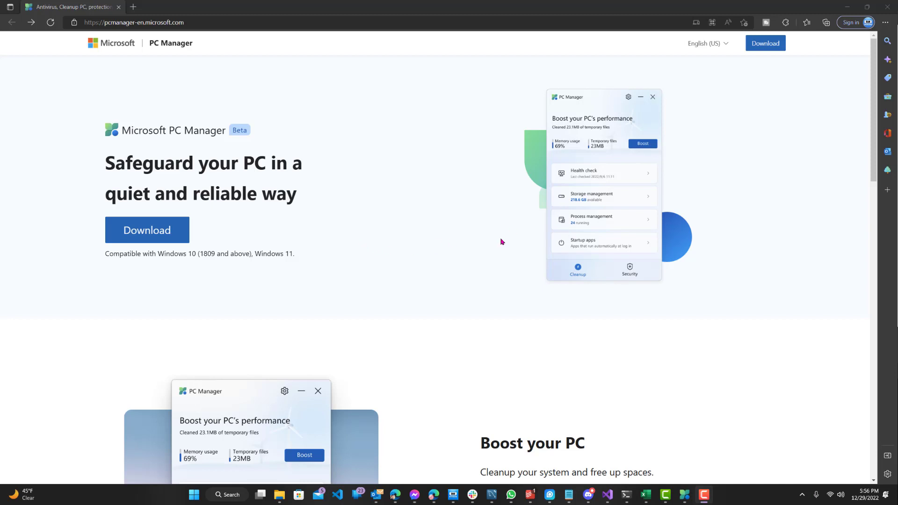
{"action": "mouse_move", "coordinate": [750, 187]}
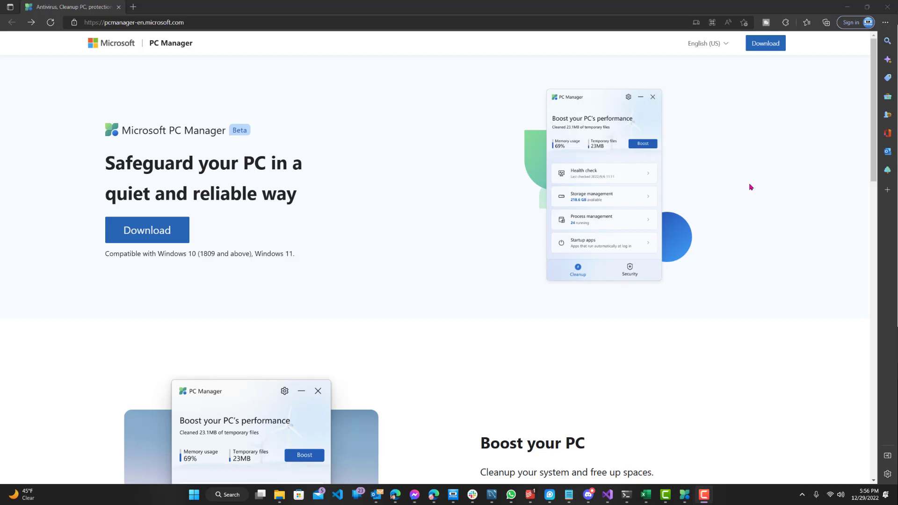
{"action": "mouse_move", "coordinate": [455, 239]}
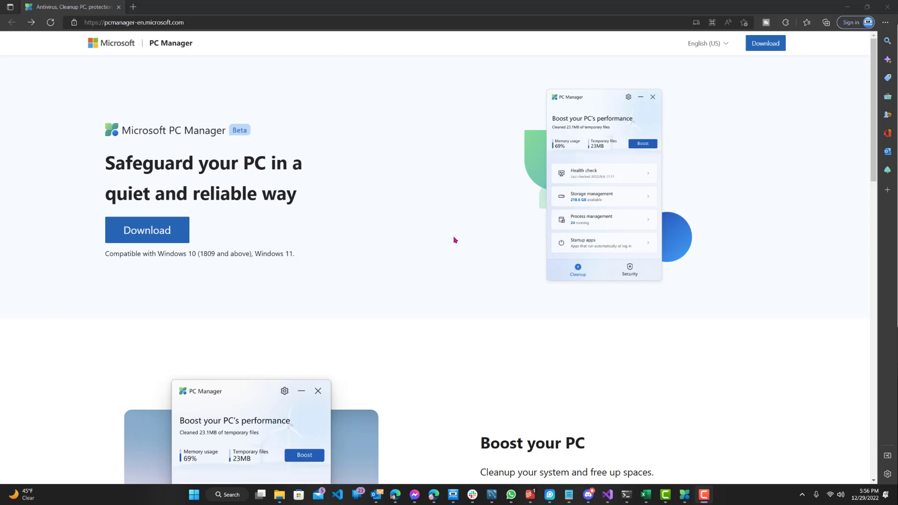
{"action": "mouse_move", "coordinate": [213, 263]}
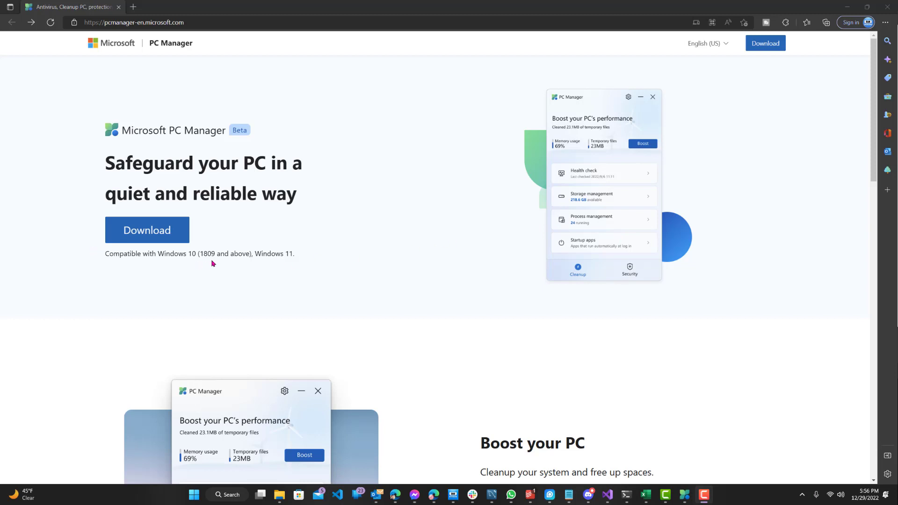
{"action": "mouse_move", "coordinate": [710, 184]}
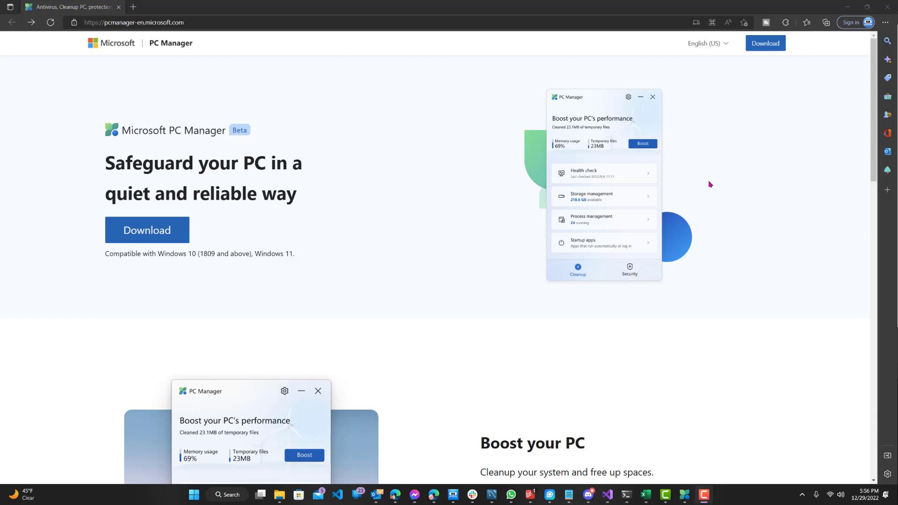
{"action": "mouse_move", "coordinate": [433, 240]}
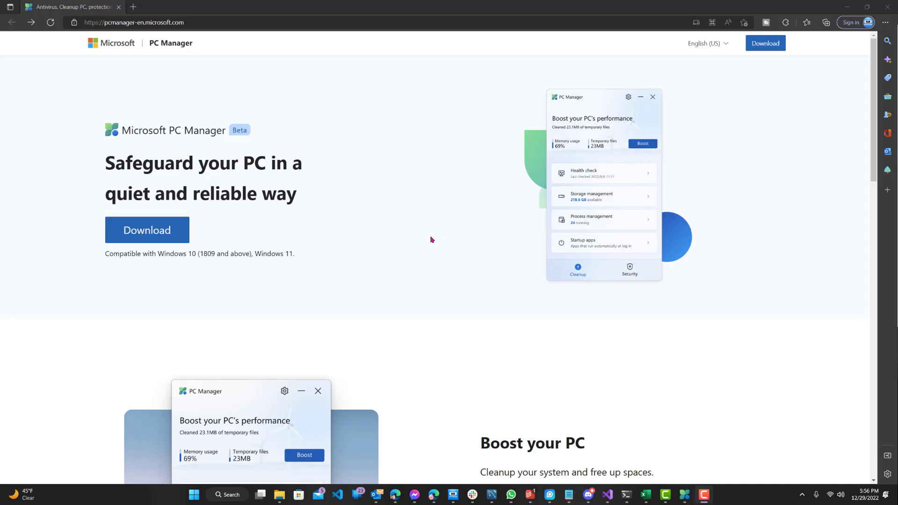
{"action": "mouse_move", "coordinate": [435, 236]}
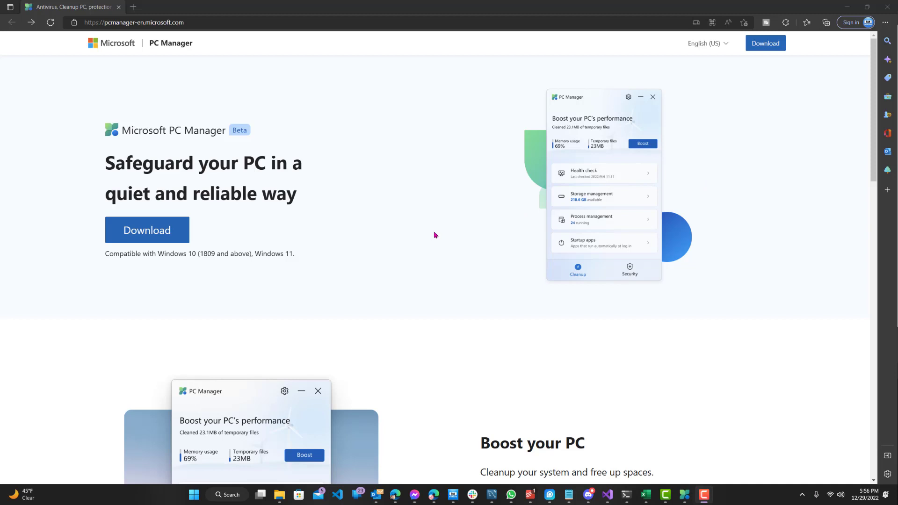
{"action": "mouse_move", "coordinate": [436, 235]}
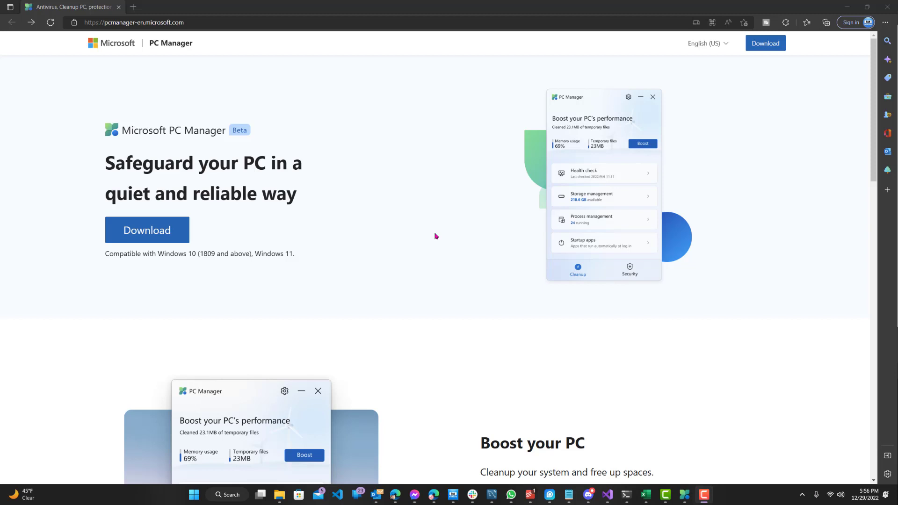
Review the 1.3 GB cleanup findings, glancing at the Security tab, then return to the home dashboard
{"action": "double_click", "coordinate": [239, 130]}
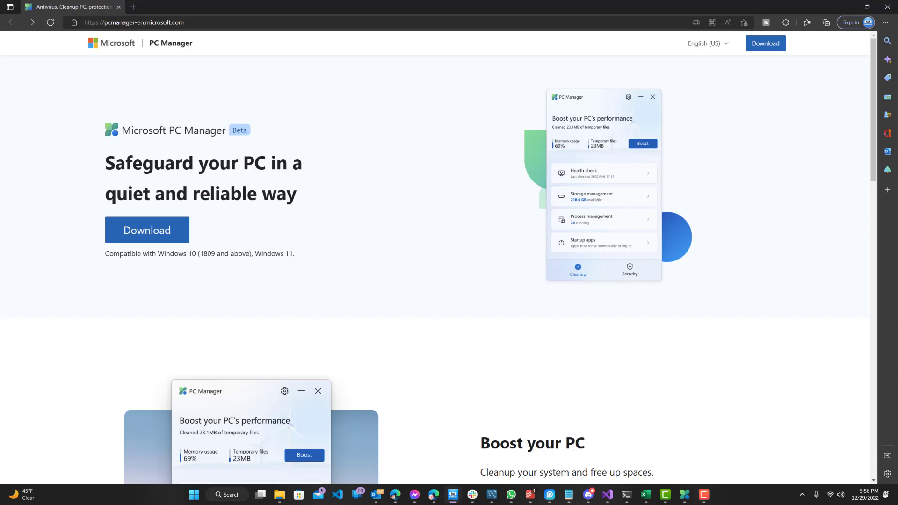
{"action": "mouse_move", "coordinate": [481, 166]}
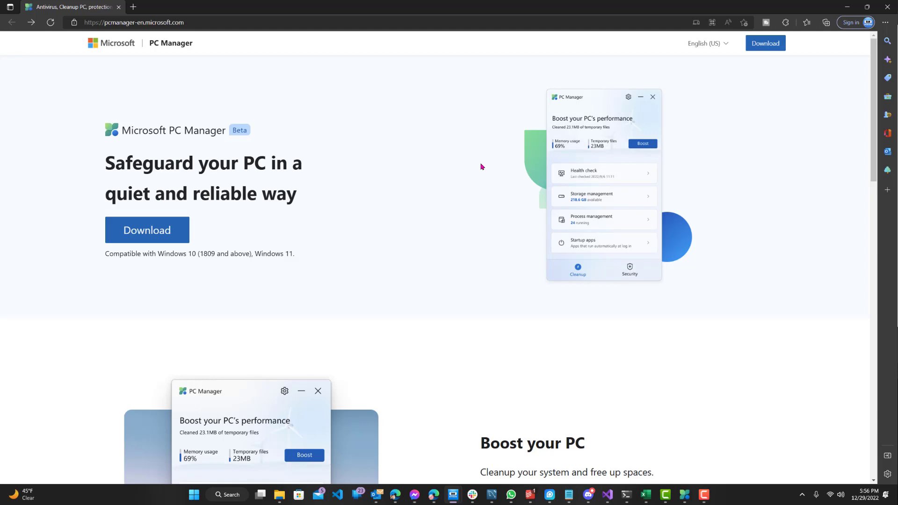
{"action": "mouse_move", "coordinate": [442, 195]}
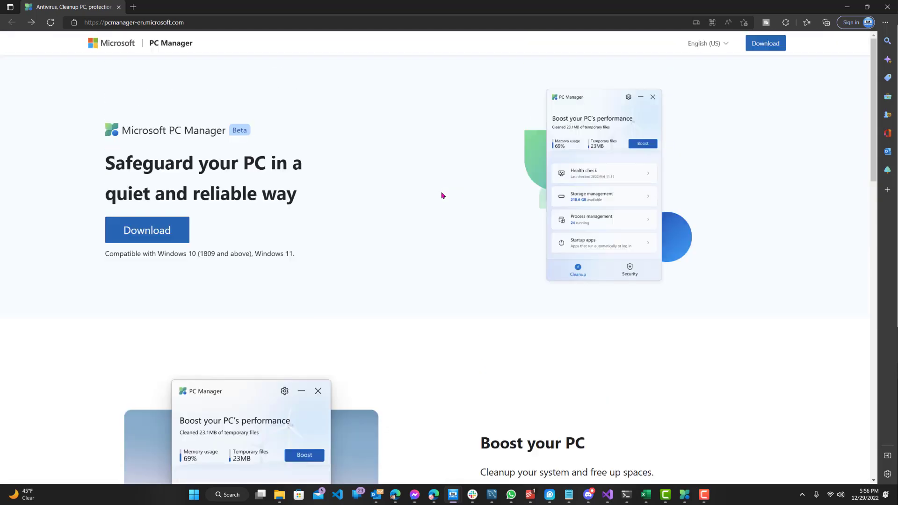
{"action": "mouse_move", "coordinate": [828, 199]}
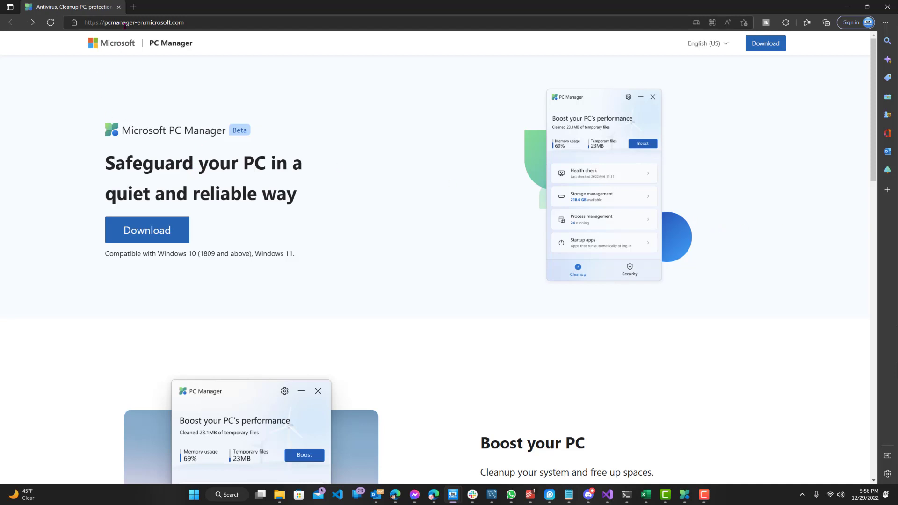
{"action": "mouse_move", "coordinate": [221, 54]}
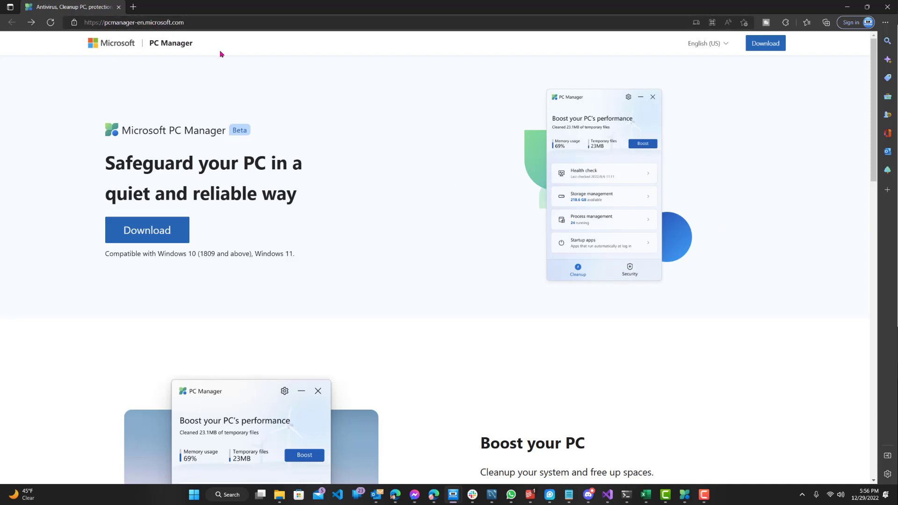
{"action": "mouse_move", "coordinate": [256, 91]}
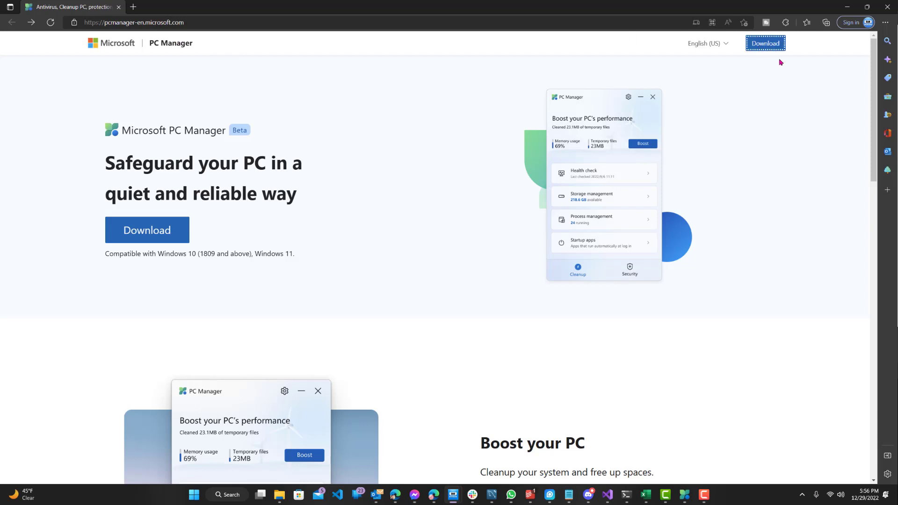
{"action": "mouse_move", "coordinate": [267, 250]}
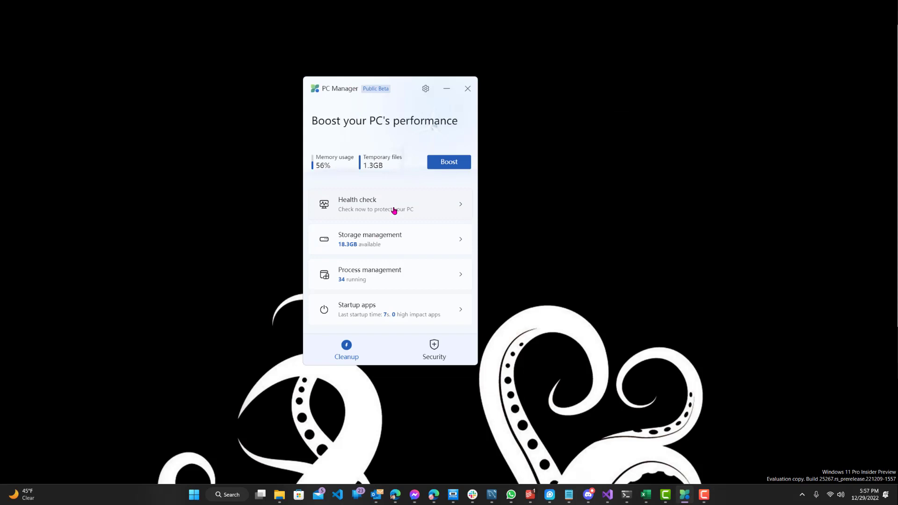
{"action": "mouse_move", "coordinate": [346, 122]}
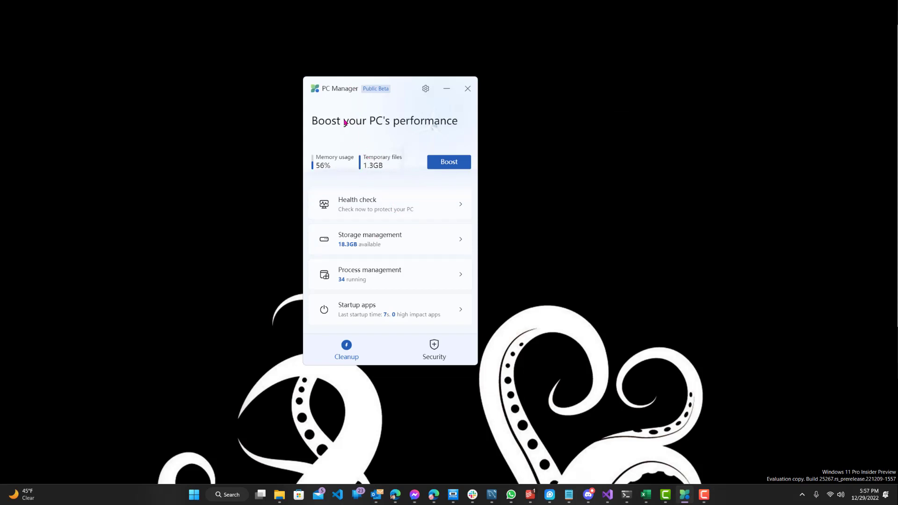
{"action": "mouse_move", "coordinate": [382, 165]}
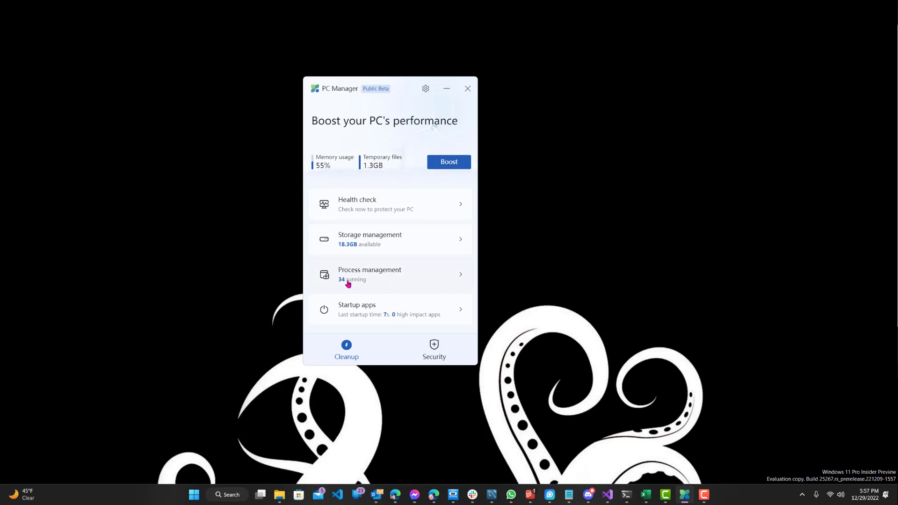
{"action": "mouse_move", "coordinate": [389, 244]}
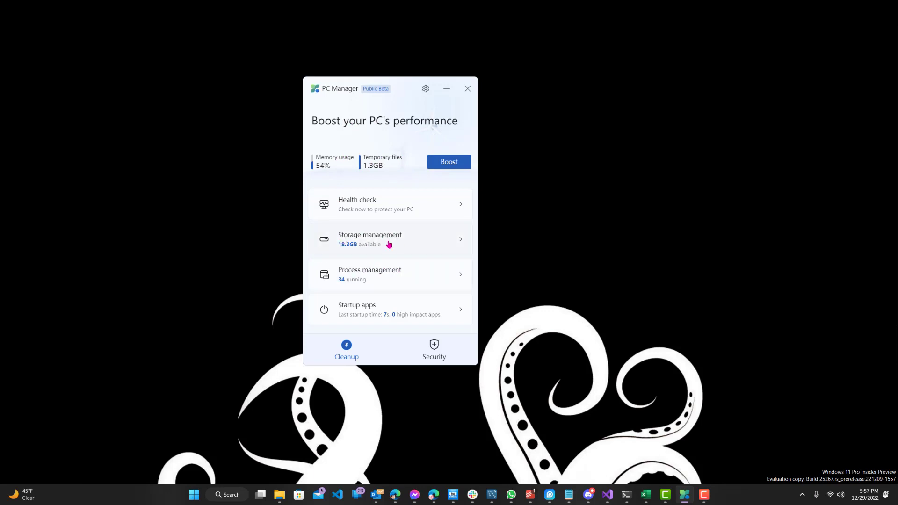
{"action": "mouse_move", "coordinate": [350, 202]}
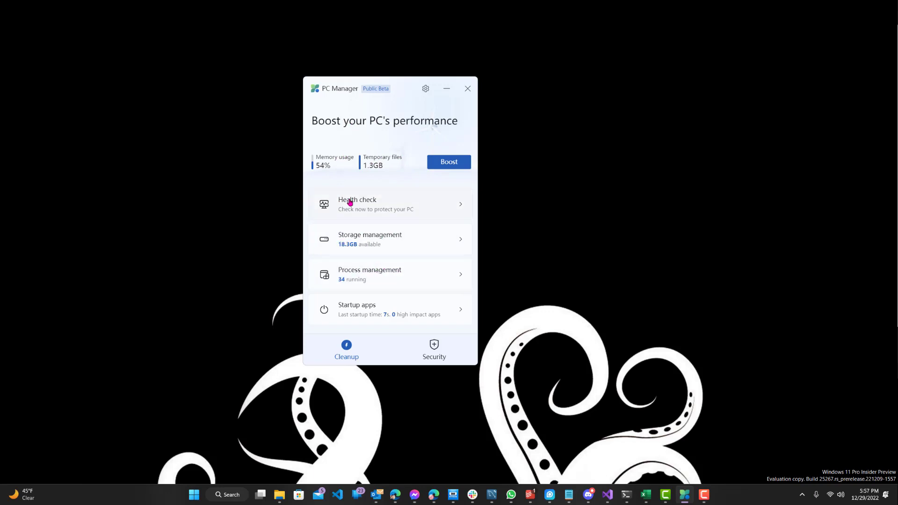
{"action": "left_click", "coordinate": [434, 350]}
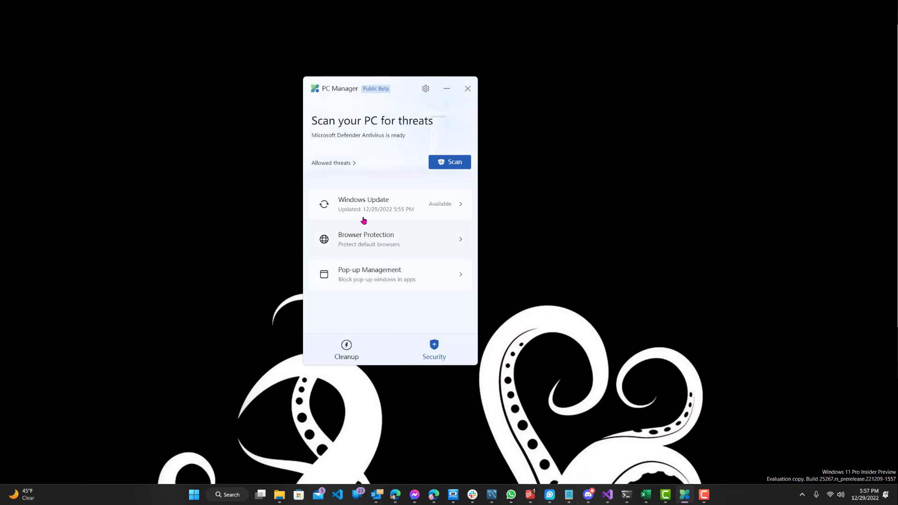
{"action": "mouse_move", "coordinate": [356, 241]}
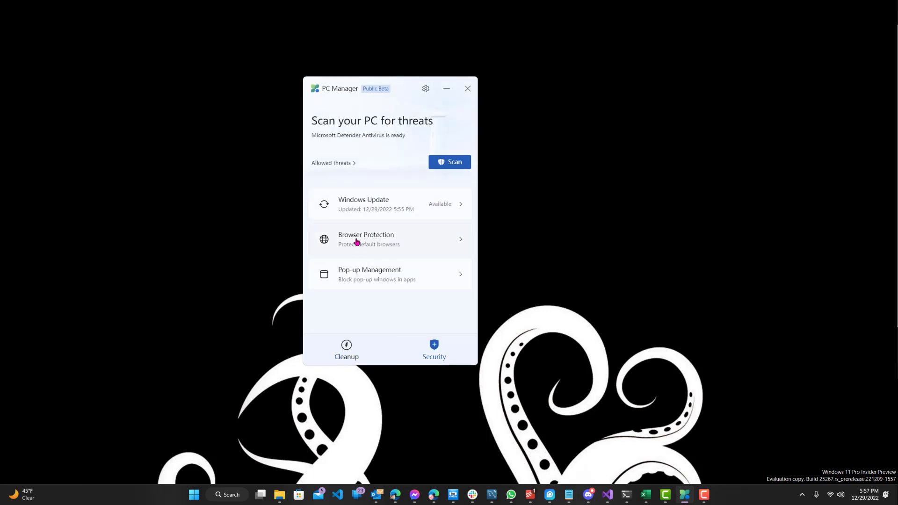
{"action": "left_click", "coordinate": [347, 349]}
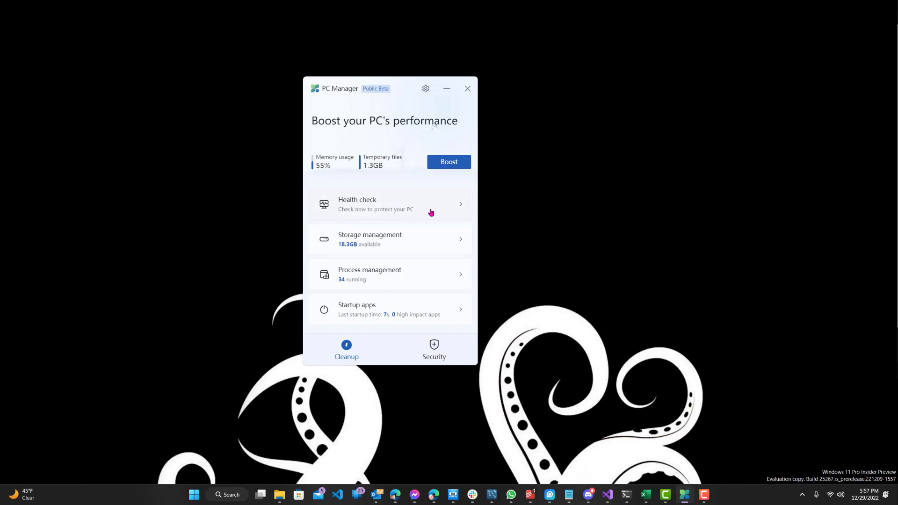
{"action": "mouse_move", "coordinate": [449, 206]}
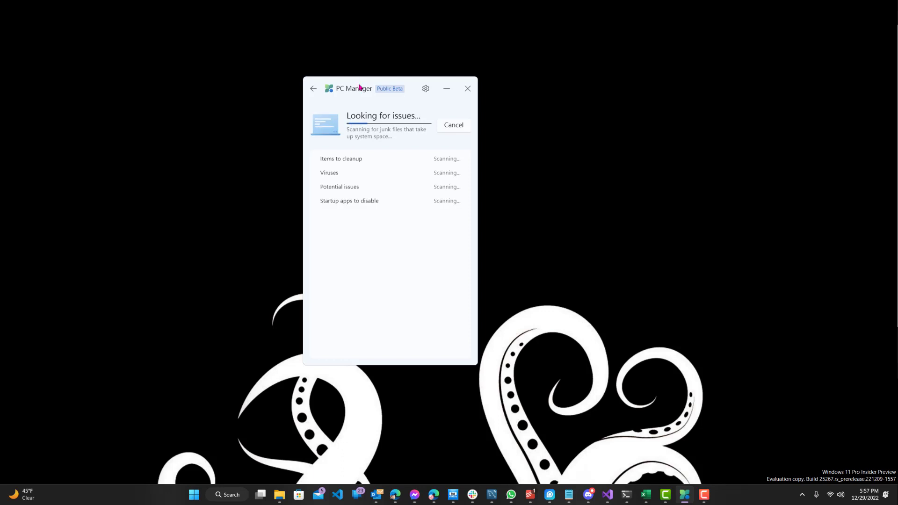
{"action": "mouse_move", "coordinate": [369, 99]}
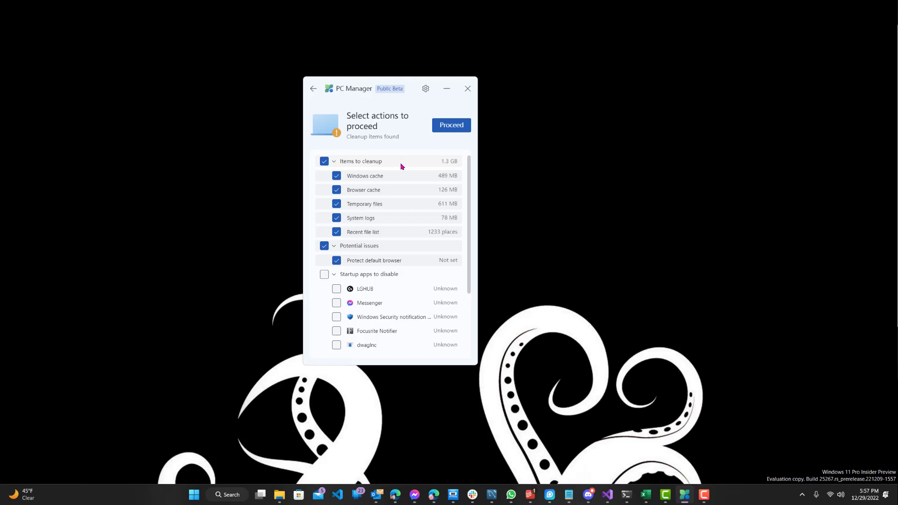
{"action": "mouse_move", "coordinate": [338, 273]}
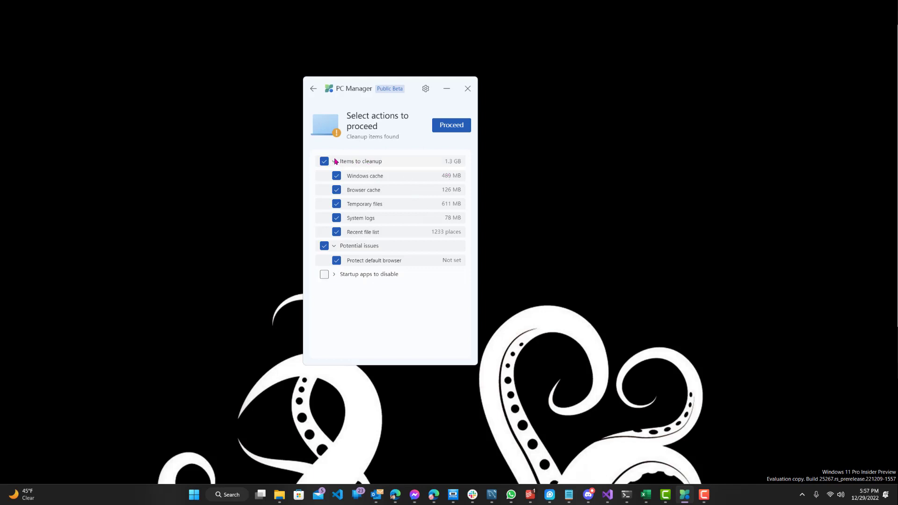
{"action": "left_click", "coordinate": [334, 161]}
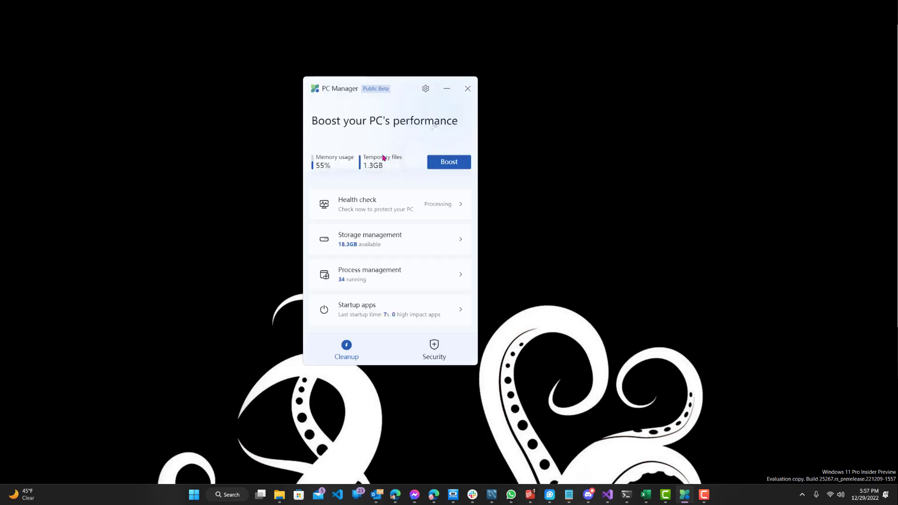
{"action": "mouse_move", "coordinate": [369, 166]}
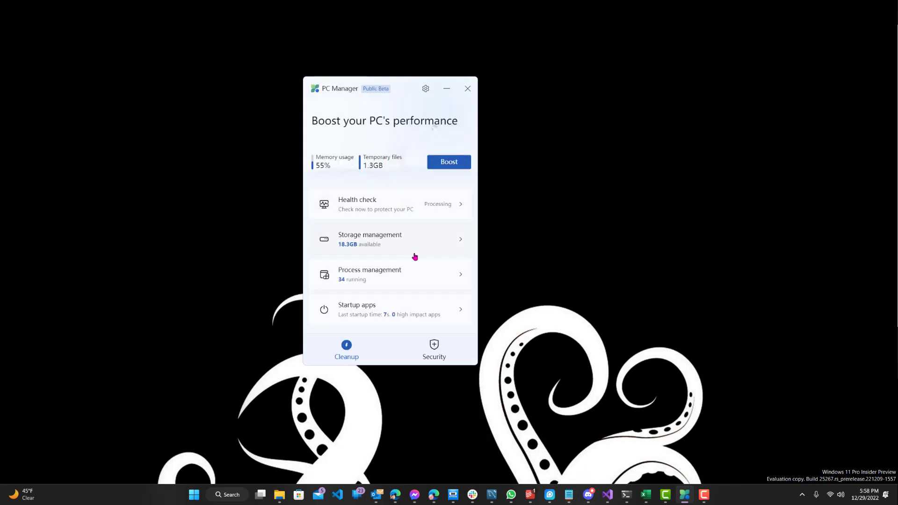
View Storage Manager for the C: drive, return home, then show Process management's running apps
{"action": "left_click", "coordinate": [389, 240]}
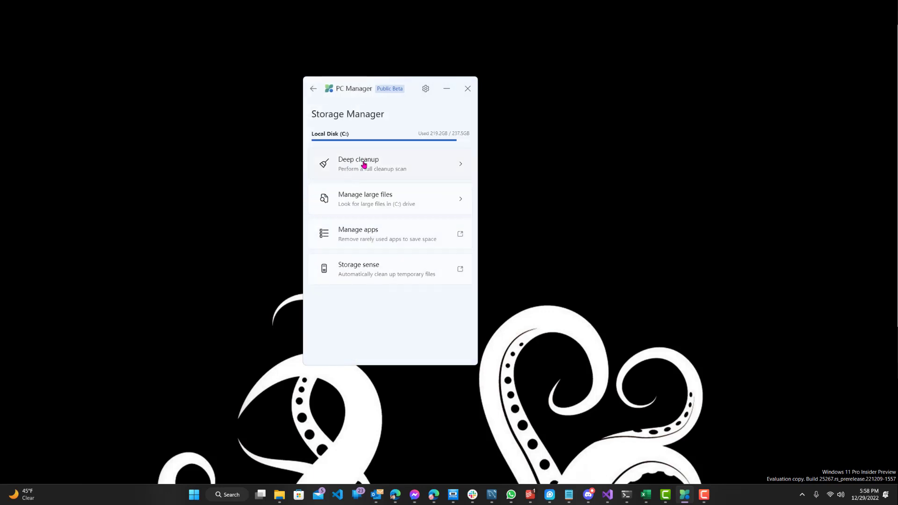
{"action": "mouse_move", "coordinate": [446, 145]}
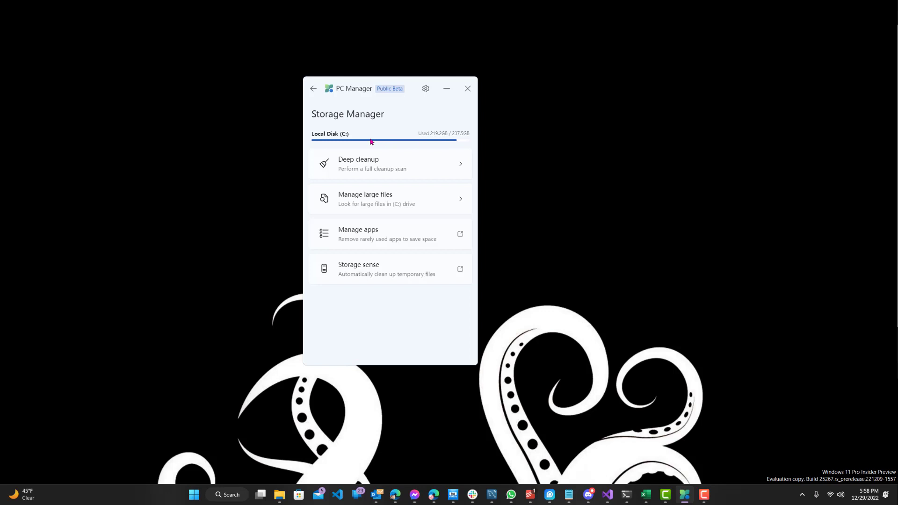
{"action": "mouse_move", "coordinate": [364, 179]}
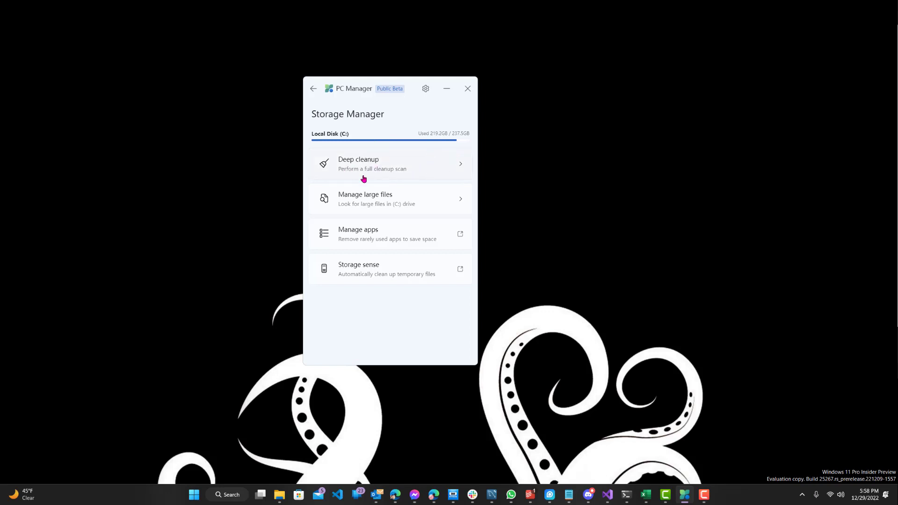
{"action": "mouse_move", "coordinate": [350, 226]}
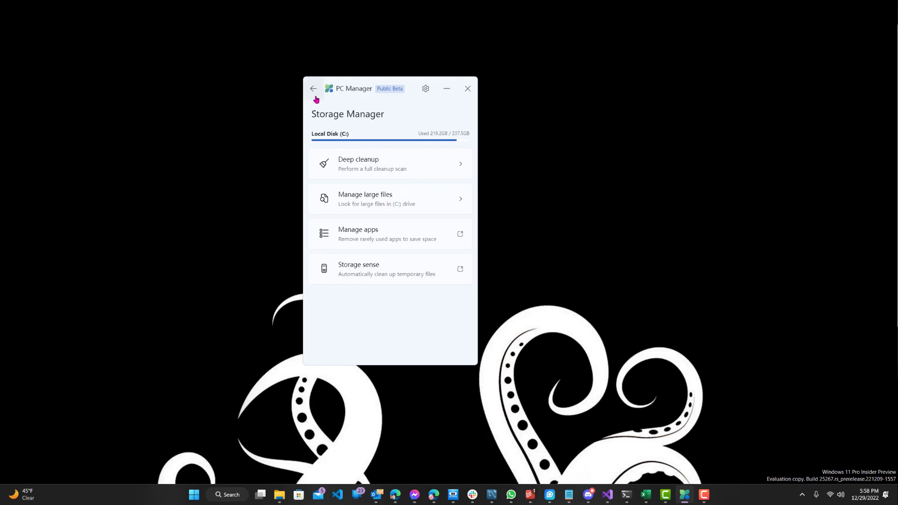
{"action": "mouse_move", "coordinate": [319, 96]}
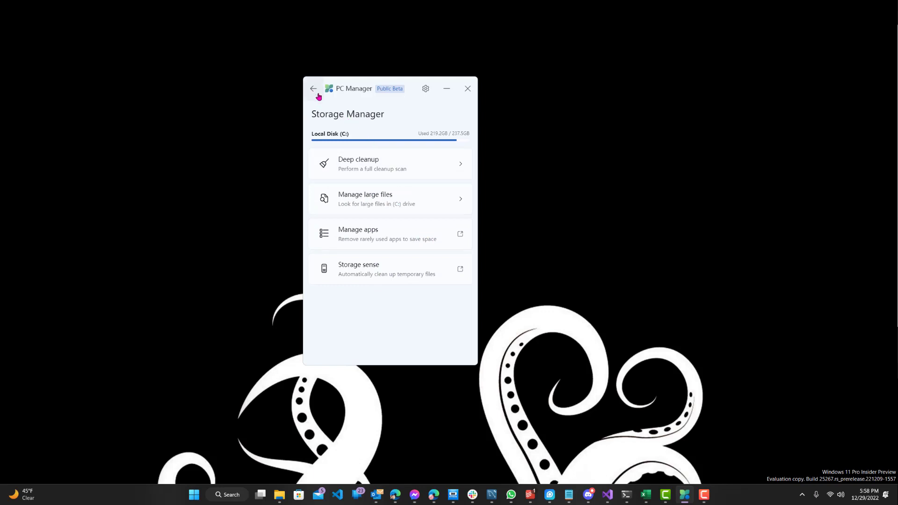
{"action": "mouse_move", "coordinate": [394, 144]}
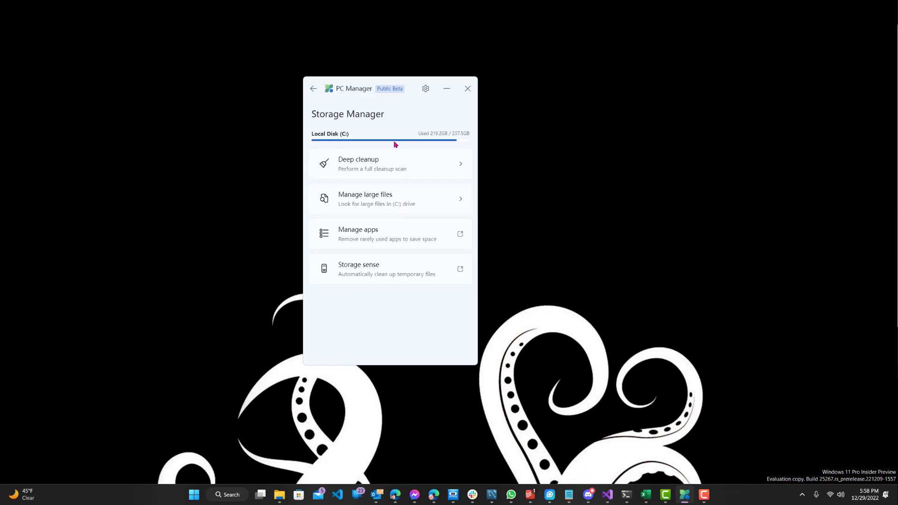
{"action": "mouse_move", "coordinate": [368, 137]}
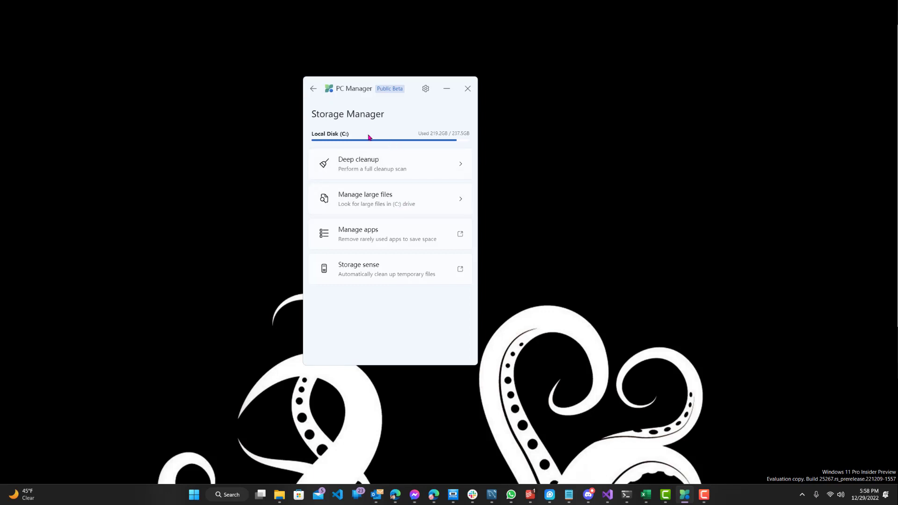
{"action": "mouse_move", "coordinate": [335, 105]}
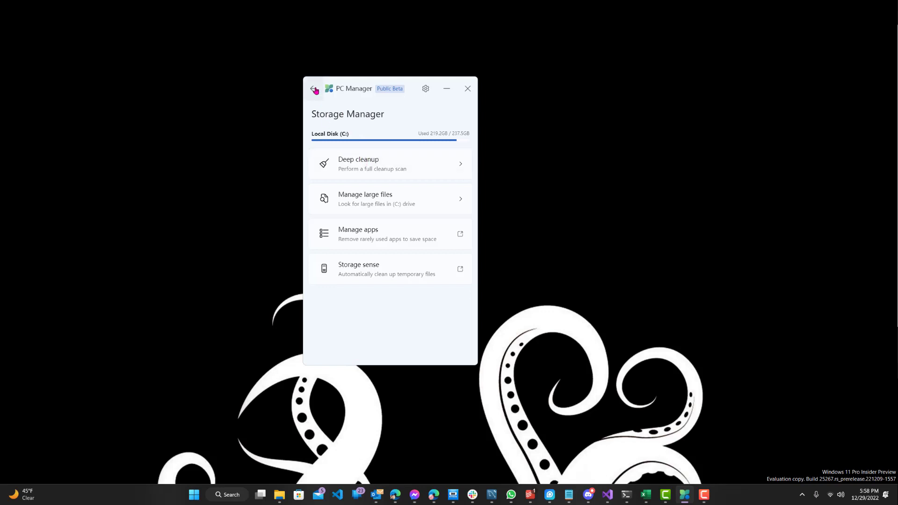
{"action": "left_click", "coordinate": [315, 88]}
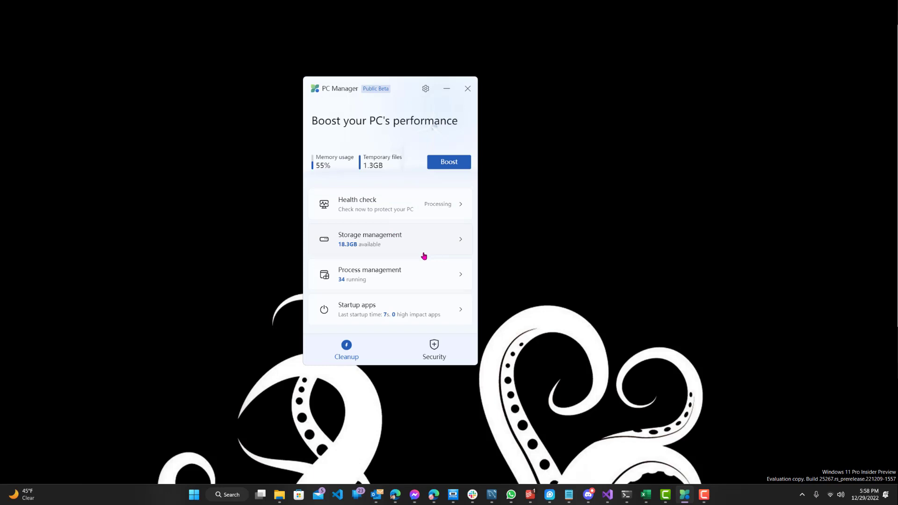
{"action": "left_click", "coordinate": [389, 274]}
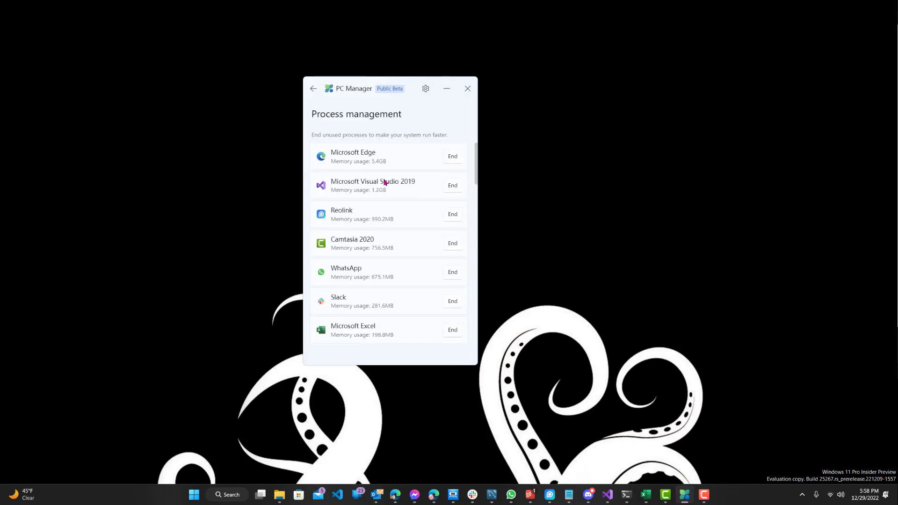
{"action": "mouse_move", "coordinate": [349, 154]}
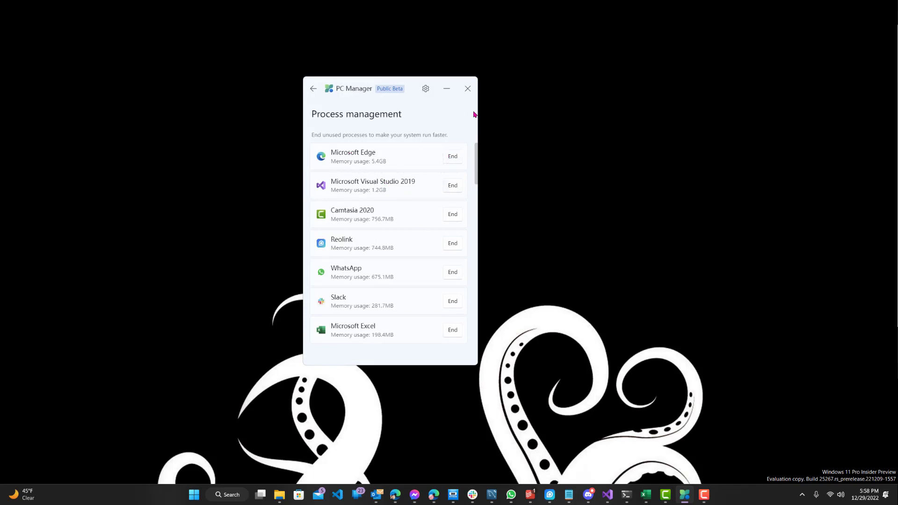
{"action": "mouse_move", "coordinate": [511, 143]}
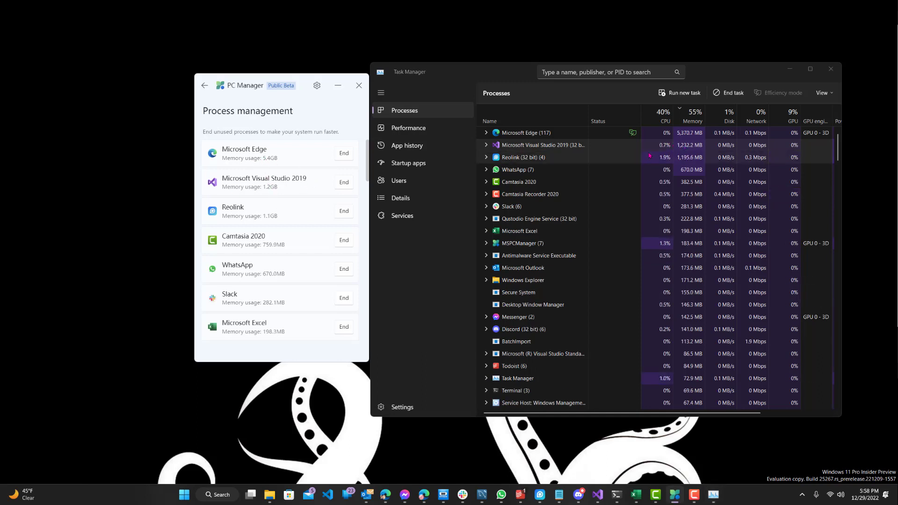
Scroll the process management list beside Task Manager, then return to the home dashboard
{"action": "scroll", "scroll_direction": "down", "scroll_amount": 3}
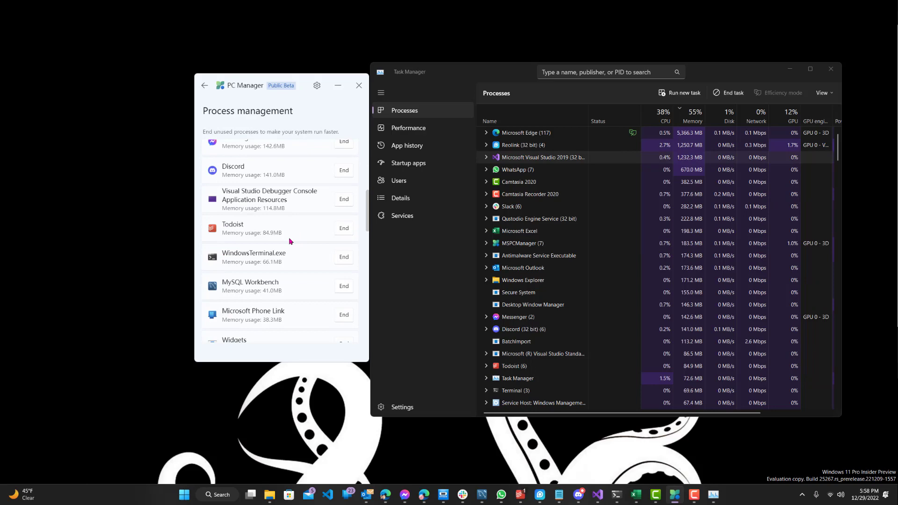
{"action": "scroll", "scroll_direction": "down", "scroll_amount": 3}
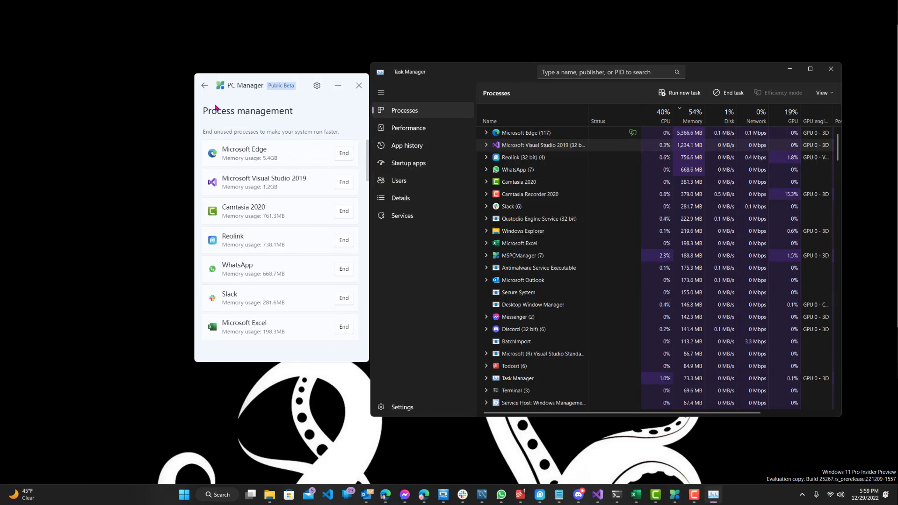
{"action": "left_click", "coordinate": [204, 85]}
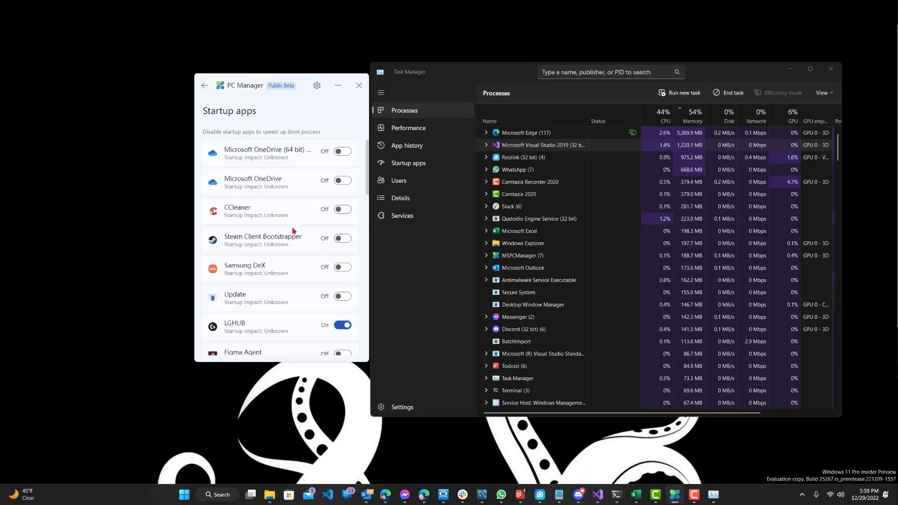
Scroll through the Startup apps list showing only LGHUB and Messenger enabled
{"action": "scroll", "scroll_direction": "down", "scroll_amount": 3}
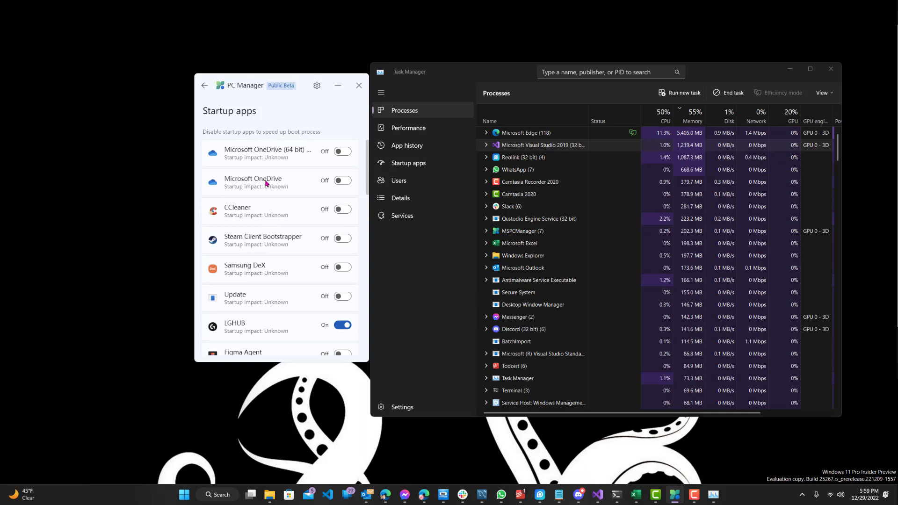
{"action": "scroll", "scroll_direction": "down", "scroll_amount": 3}
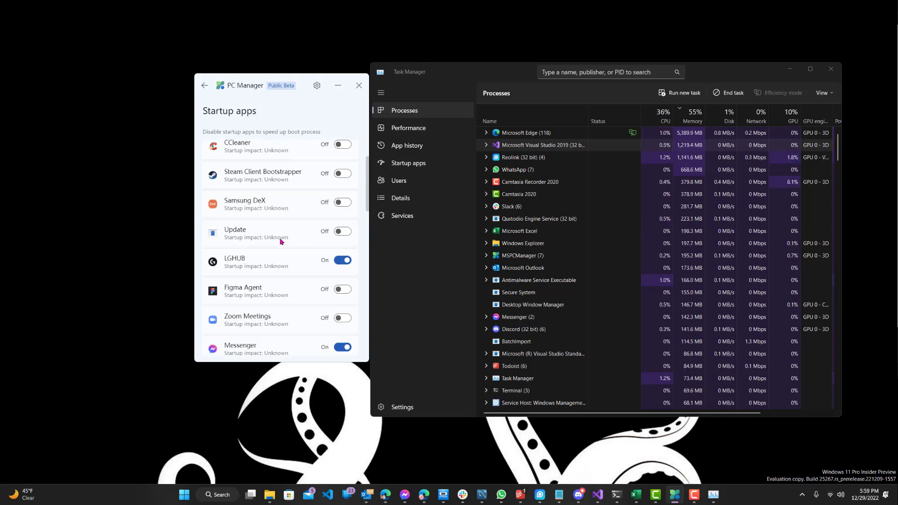
{"action": "scroll", "scroll_direction": "up", "scroll_amount": 3}
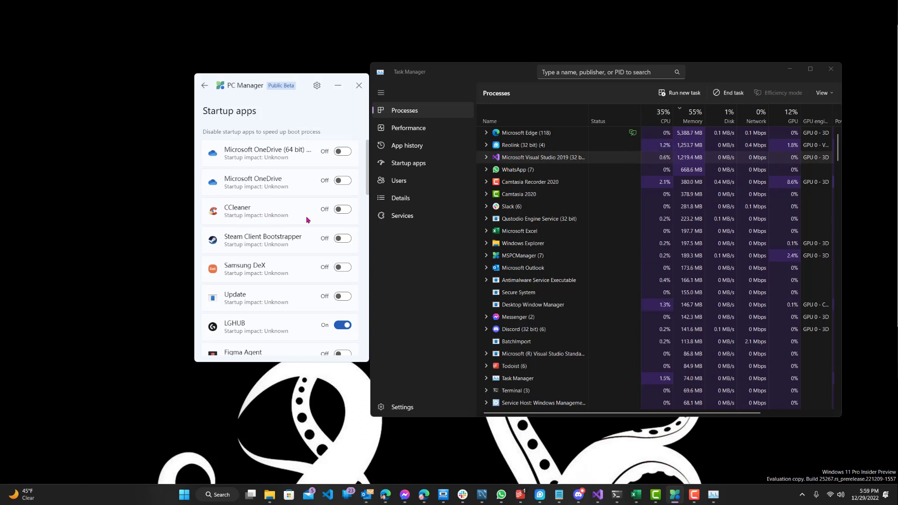
{"action": "scroll", "scroll_direction": "down", "scroll_amount": 3}
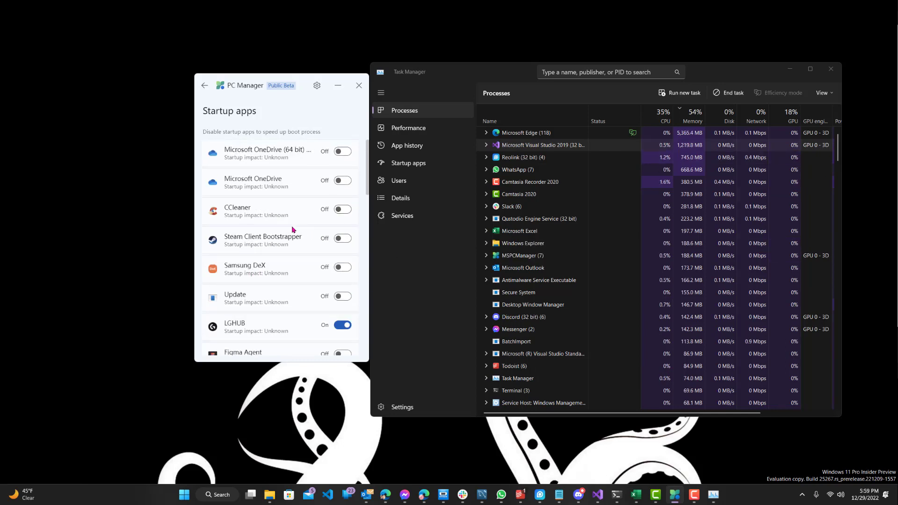
{"action": "mouse_move", "coordinate": [257, 286]}
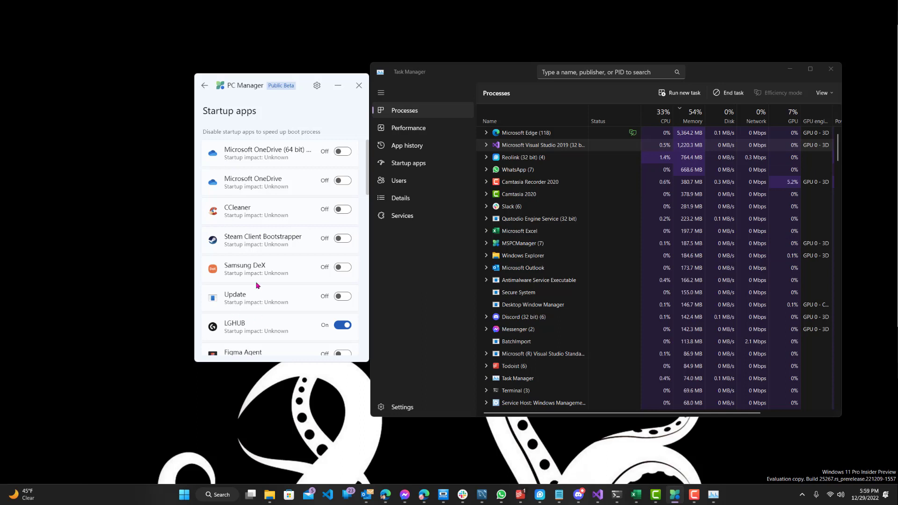
{"action": "scroll", "scroll_direction": "down", "scroll_amount": 3}
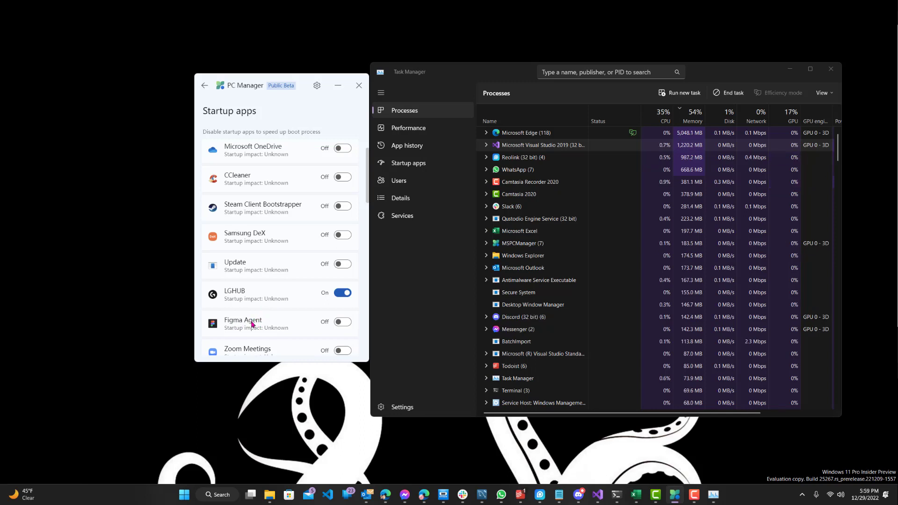
{"action": "mouse_move", "coordinate": [230, 311]}
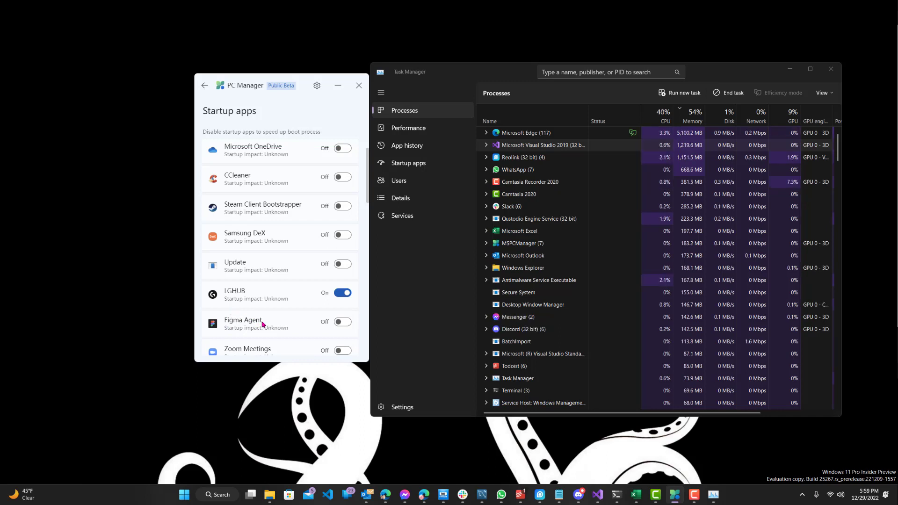
{"action": "mouse_move", "coordinate": [272, 258]}
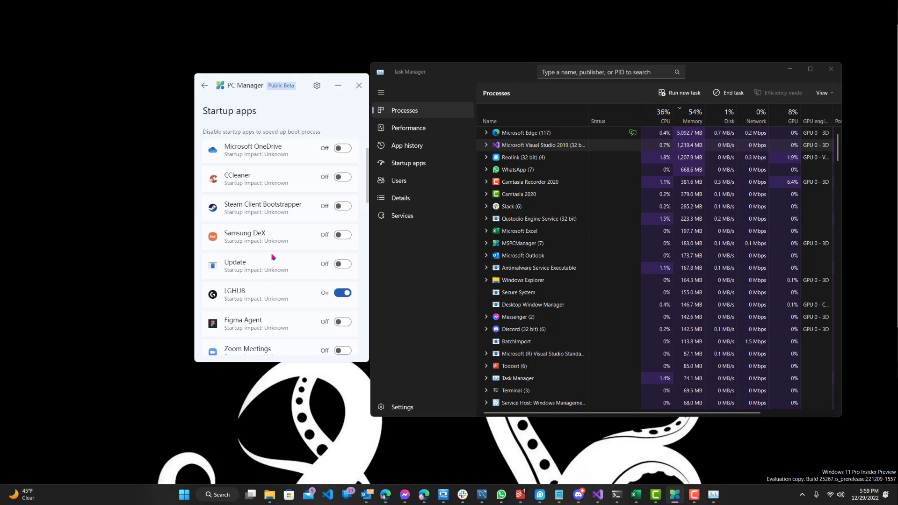
{"action": "scroll", "scroll_direction": "down", "scroll_amount": 3}
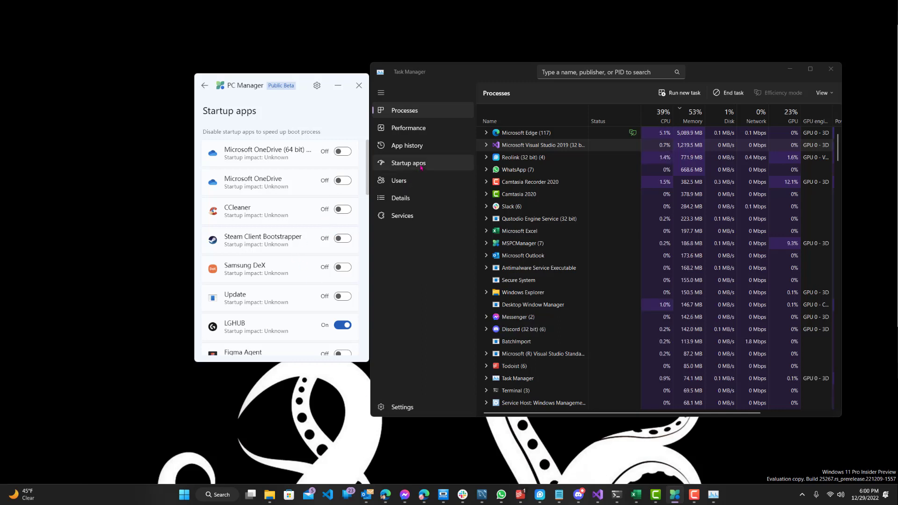
Show Task Manager's empty Startup apps page, then return PC Manager to its home dashboard
{"action": "left_click", "coordinate": [407, 163]}
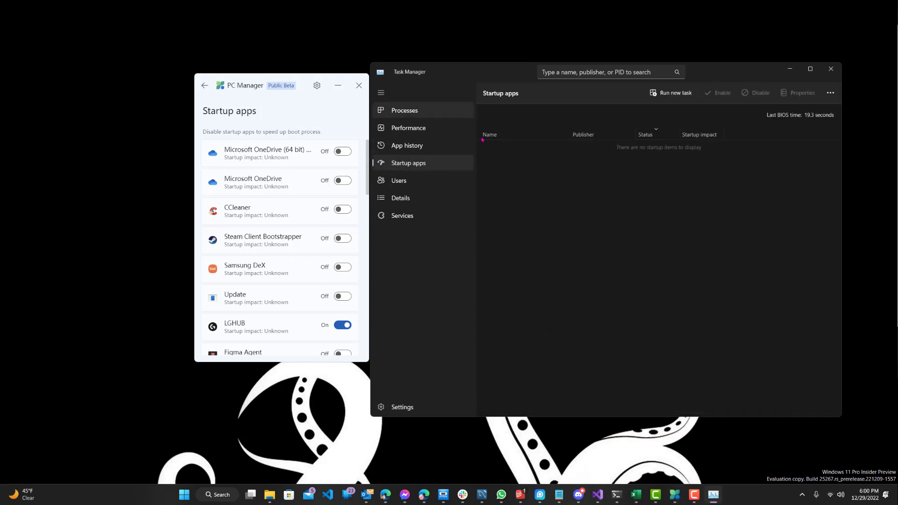
{"action": "mouse_move", "coordinate": [630, 151]}
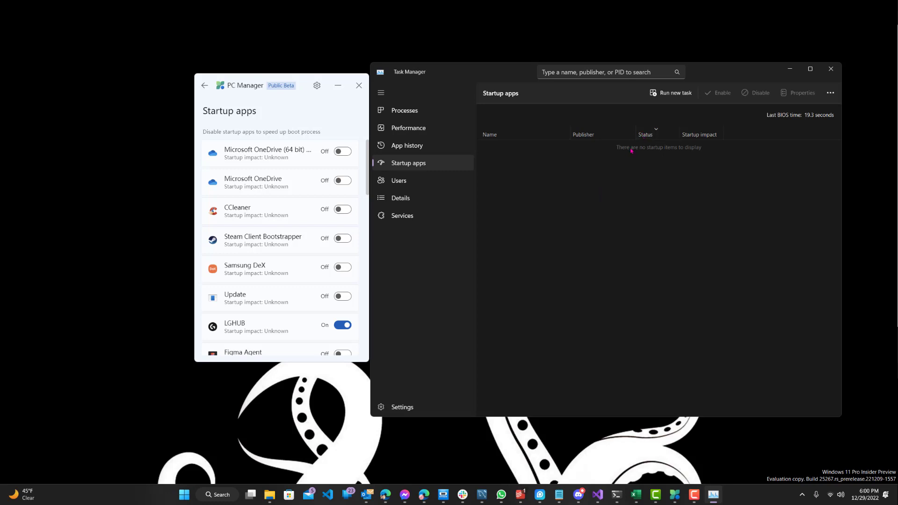
{"action": "mouse_move", "coordinate": [481, 211]}
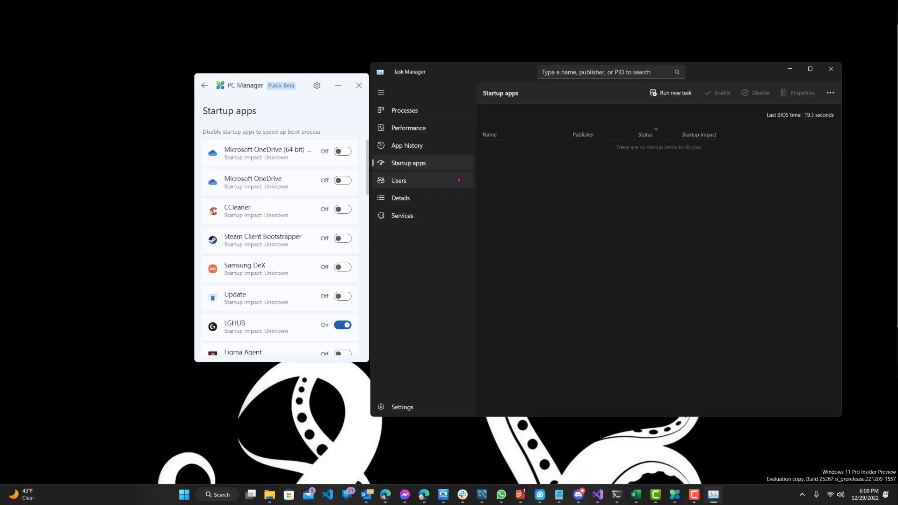
{"action": "mouse_move", "coordinate": [264, 99]}
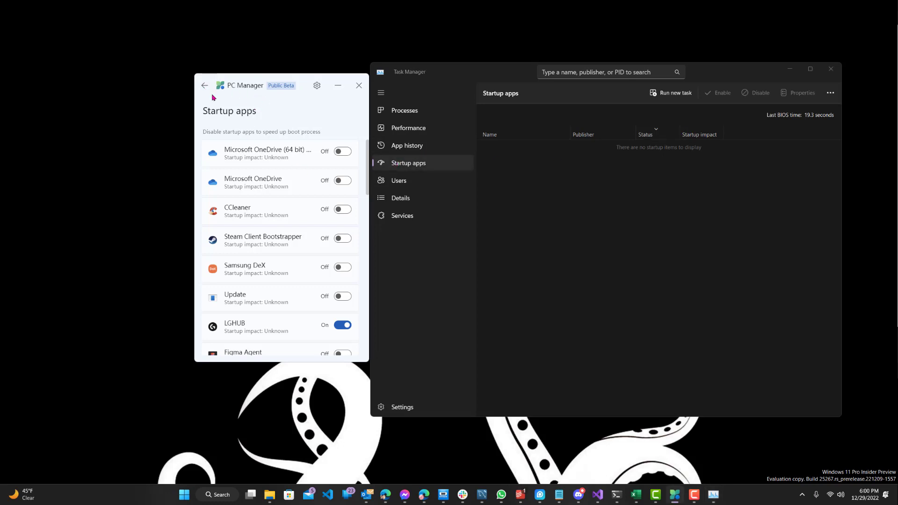
{"action": "left_click", "coordinate": [203, 85]}
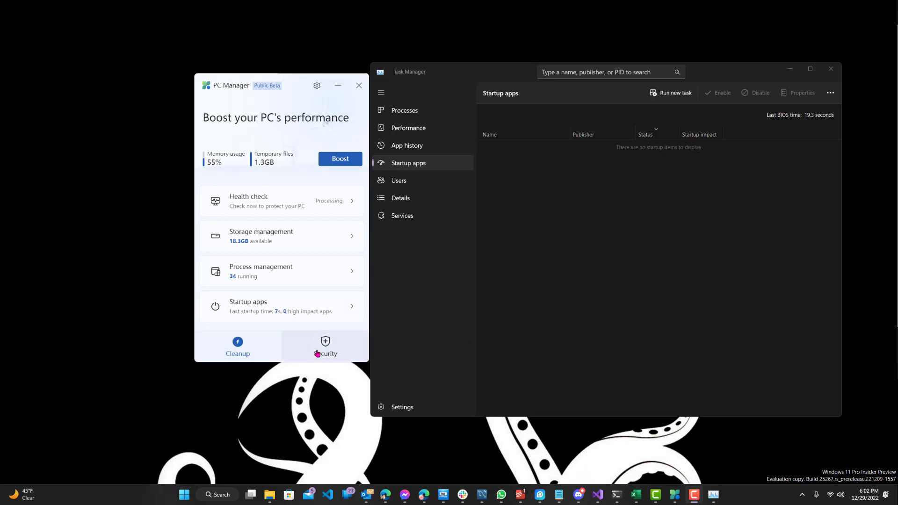
Switch to Security and check that Browser Protection is off
{"action": "left_click", "coordinate": [326, 346]}
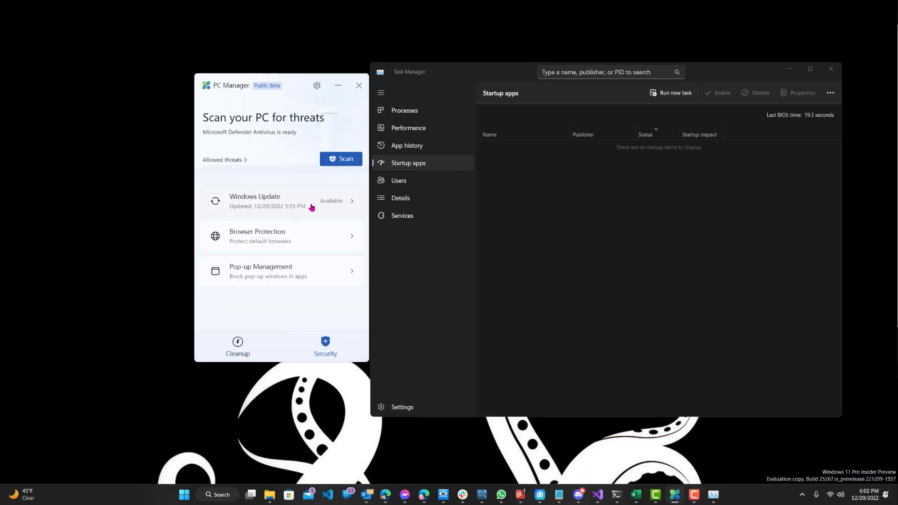
{"action": "left_click", "coordinate": [280, 236]}
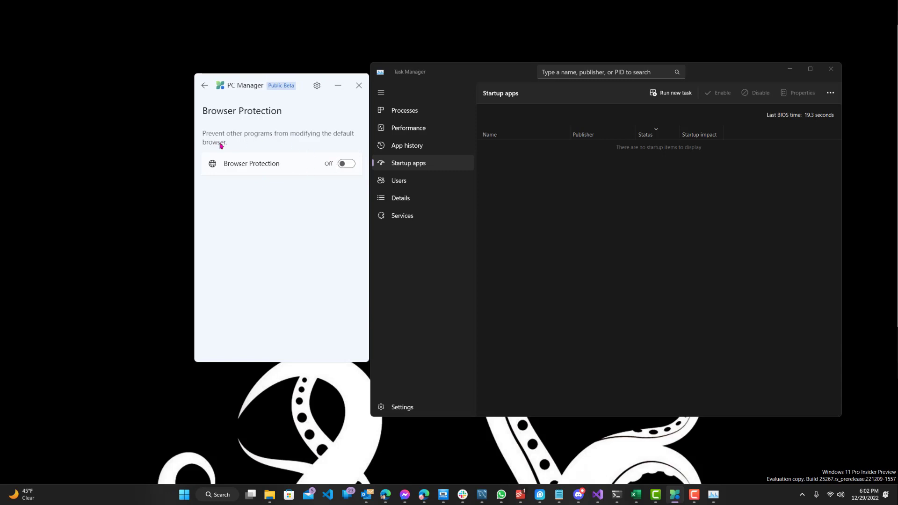
{"action": "mouse_move", "coordinate": [295, 136]}
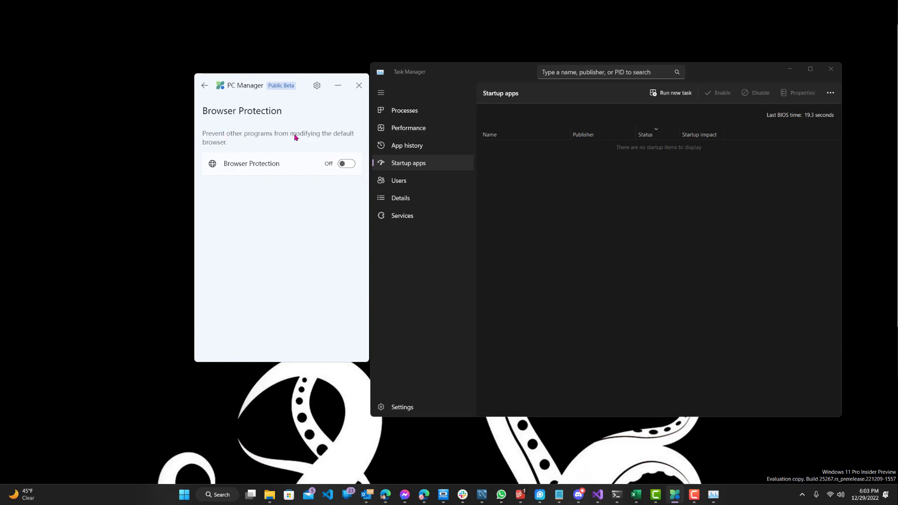
{"action": "left_click", "coordinate": [204, 85]}
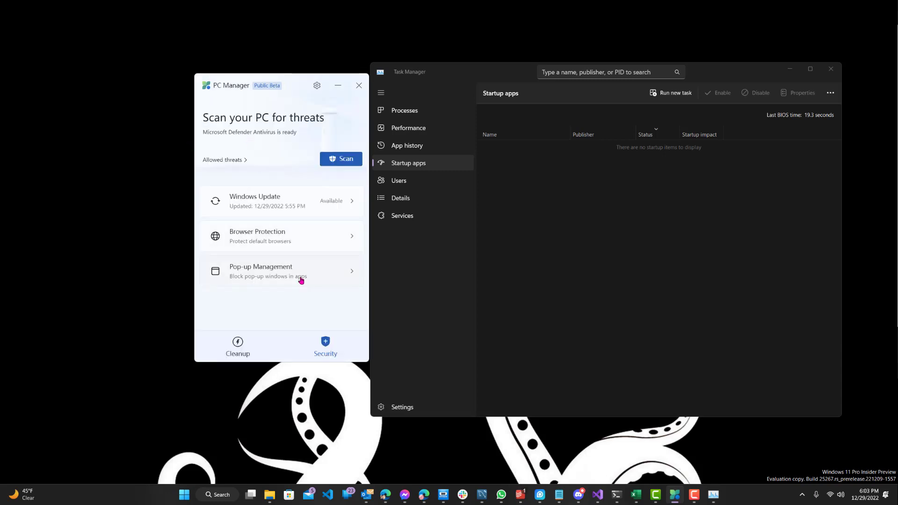
Check that Pop-up management is off, then return to the Cleanup dashboard
{"action": "left_click", "coordinate": [281, 271]}
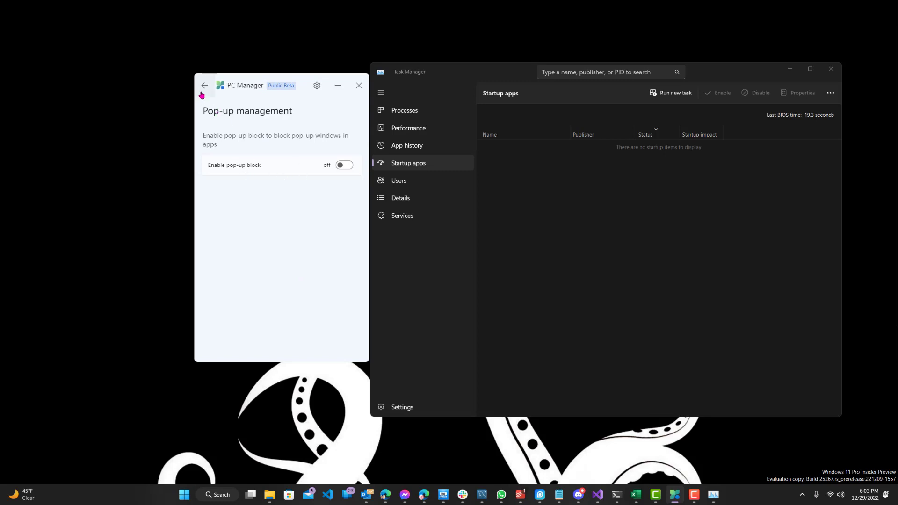
{"action": "left_click", "coordinate": [204, 86]}
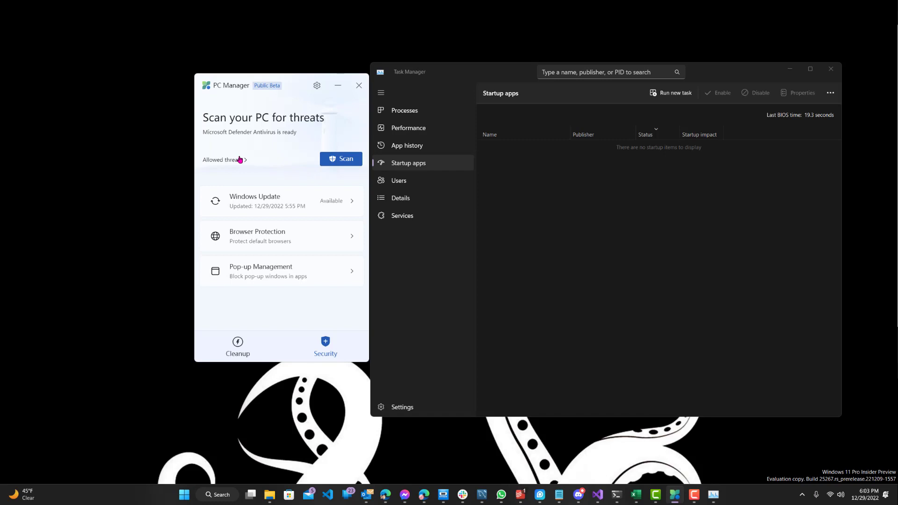
{"action": "mouse_move", "coordinate": [290, 145]}
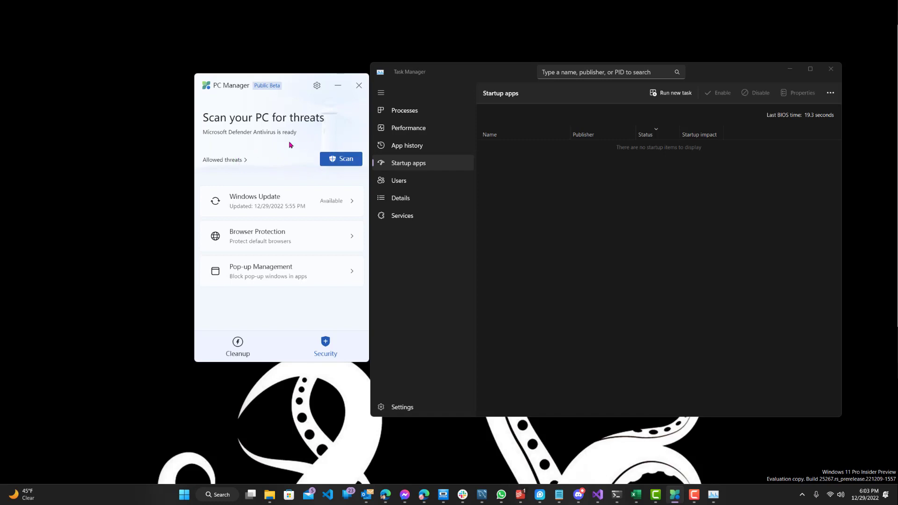
{"action": "mouse_move", "coordinate": [311, 130]}
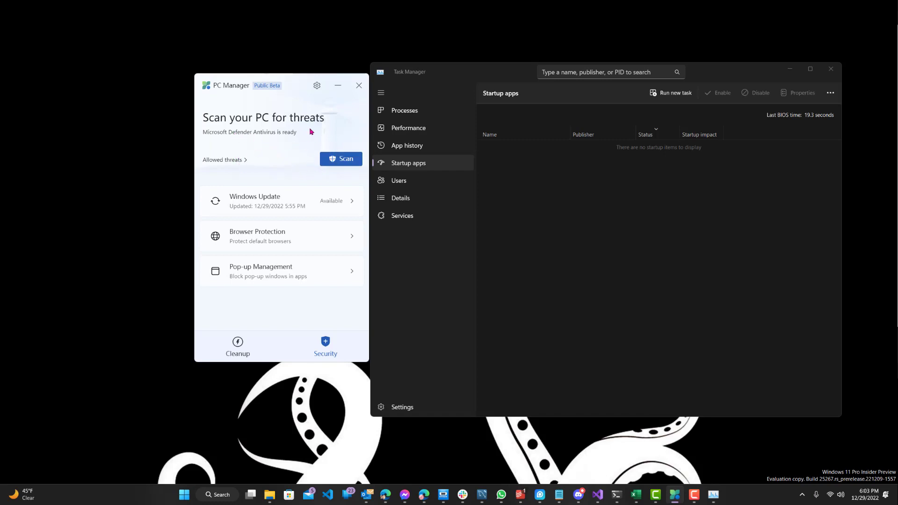
{"action": "mouse_move", "coordinate": [283, 158]}
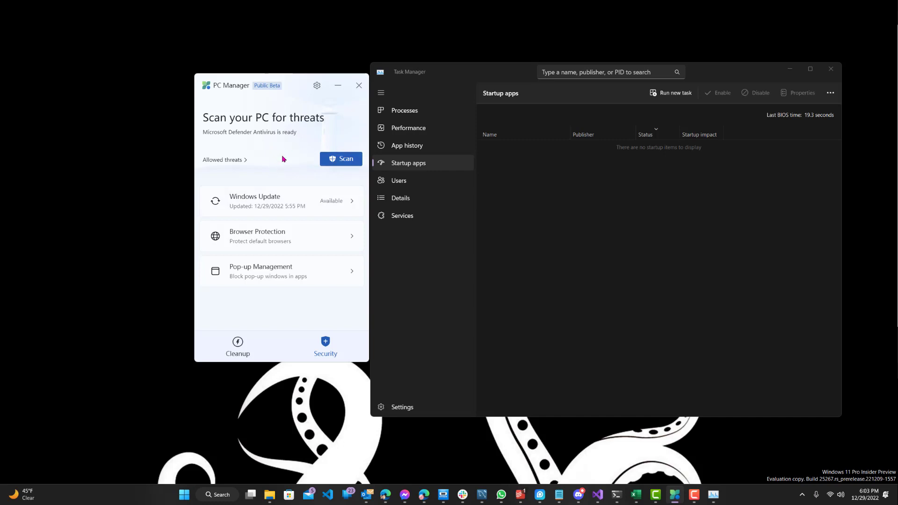
{"action": "left_click", "coordinate": [237, 346]}
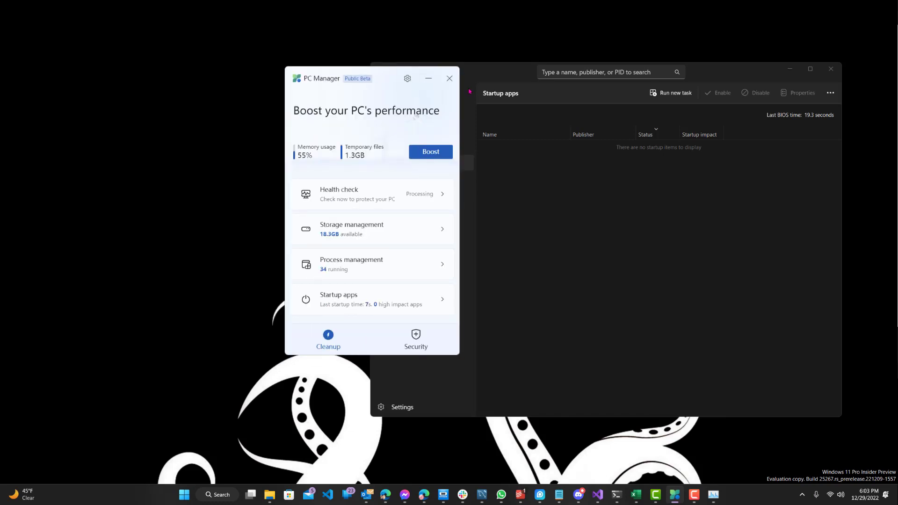
{"action": "mouse_move", "coordinate": [429, 100]}
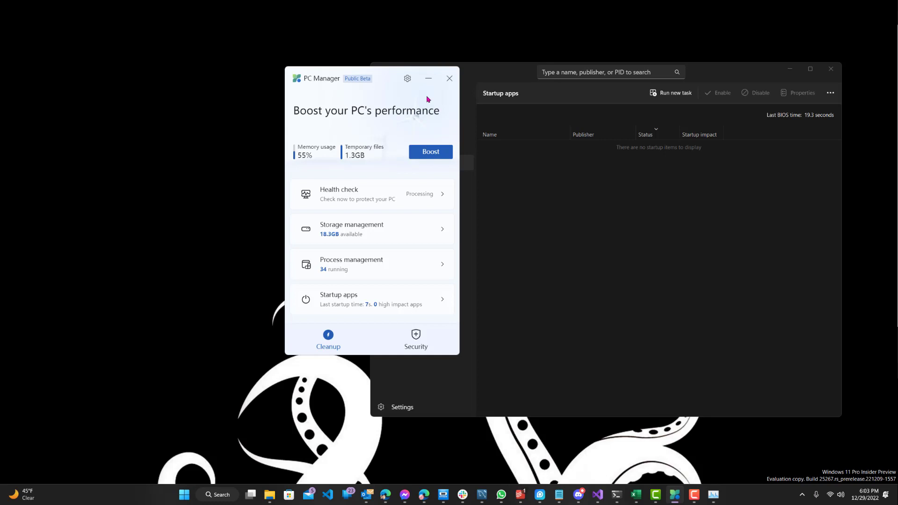
{"action": "mouse_move", "coordinate": [842, 258]}
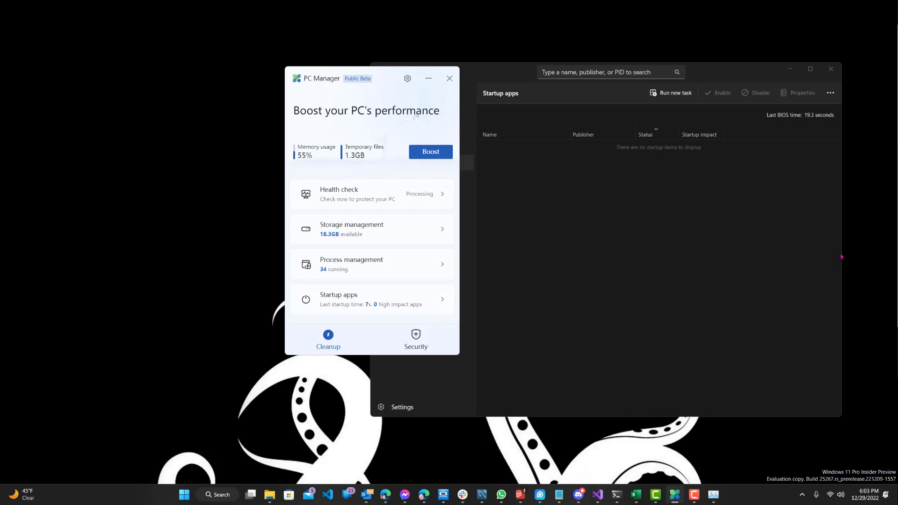
{"action": "mouse_move", "coordinate": [412, 240]}
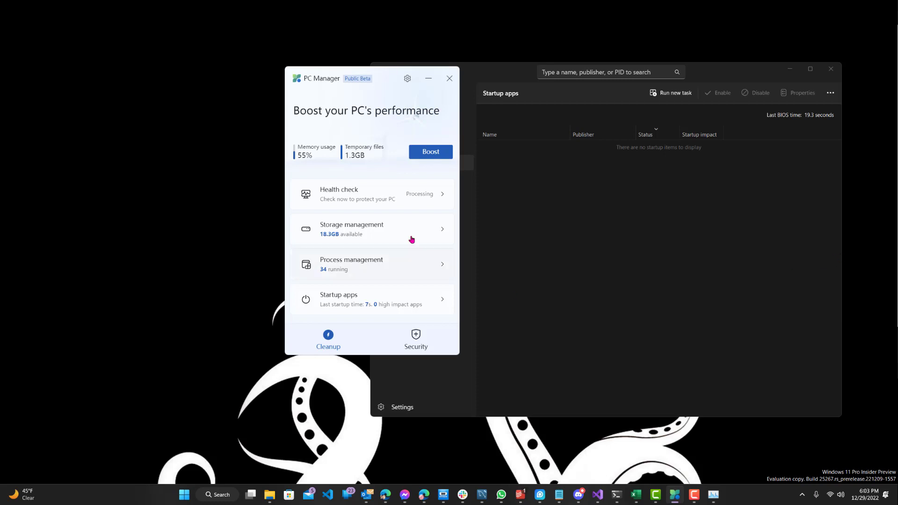
{"action": "mouse_move", "coordinate": [377, 202]}
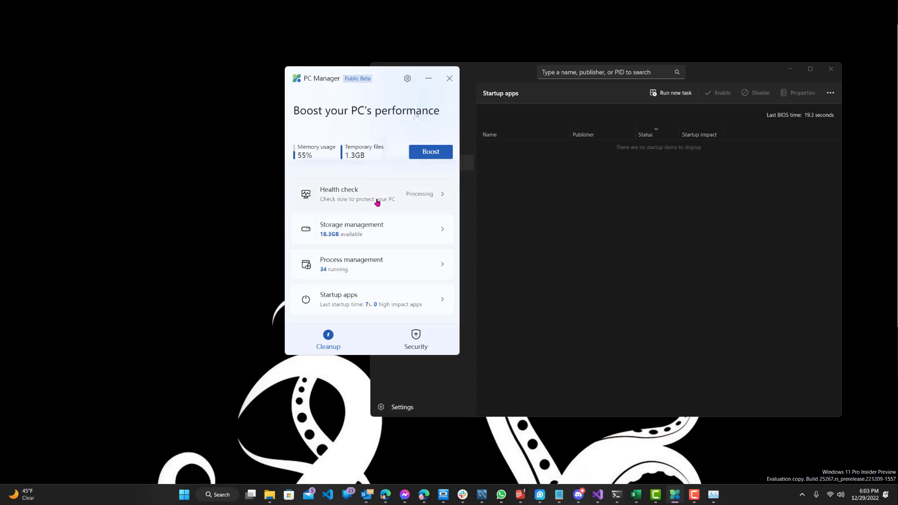
{"action": "mouse_move", "coordinate": [370, 319]}
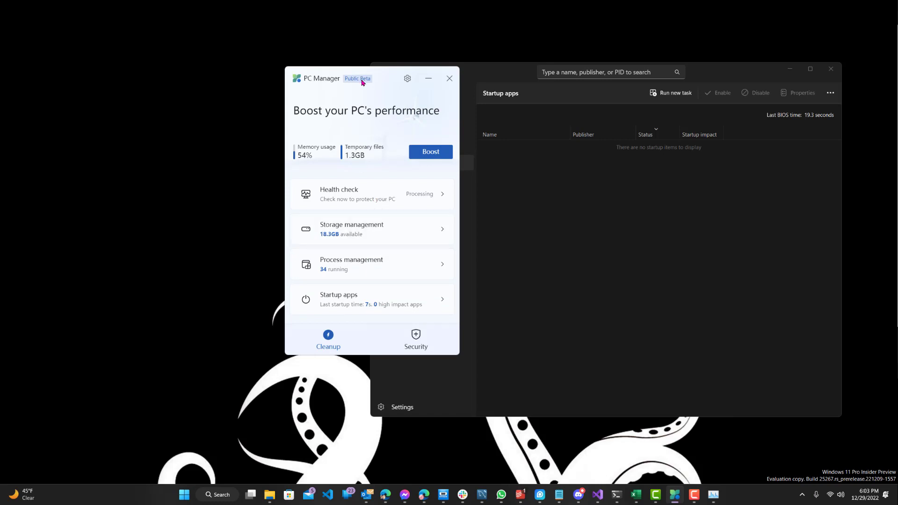
{"action": "mouse_move", "coordinate": [384, 117]}
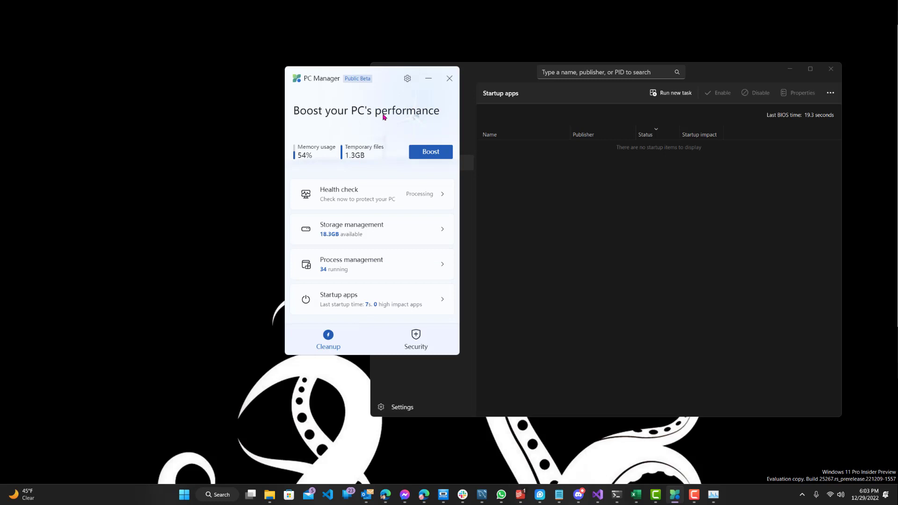